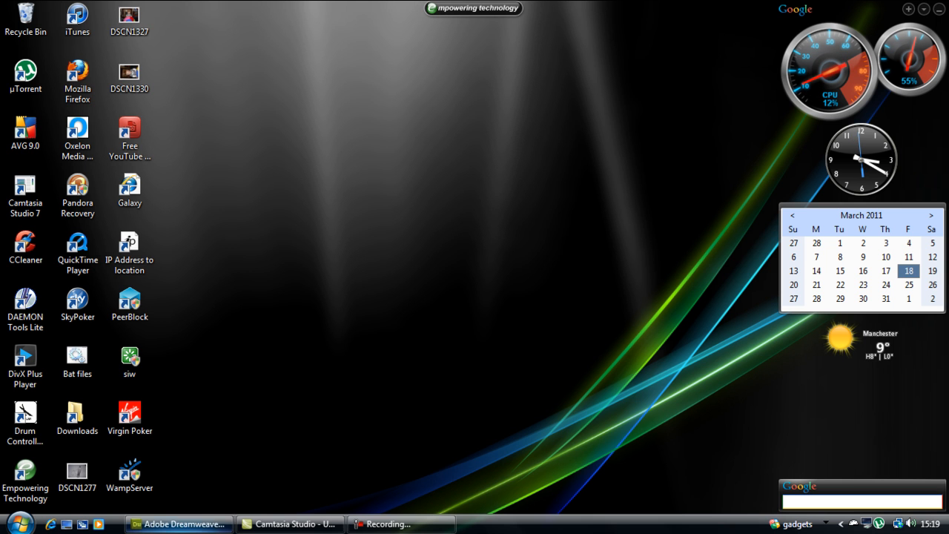
# Bring the Dreamweaver CS5 window forward to its welcome screen.
pyautogui.click(178, 523)
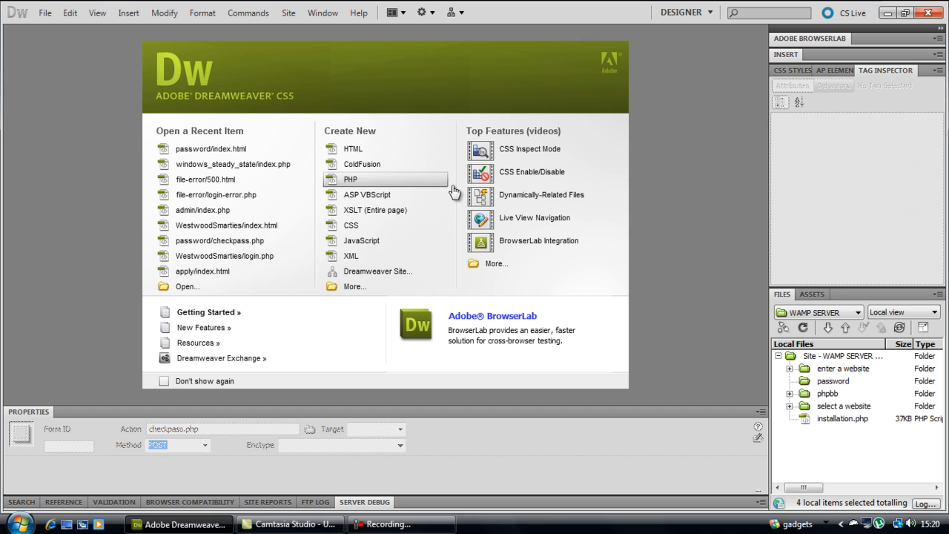
pyautogui.moveTo(626, 267)
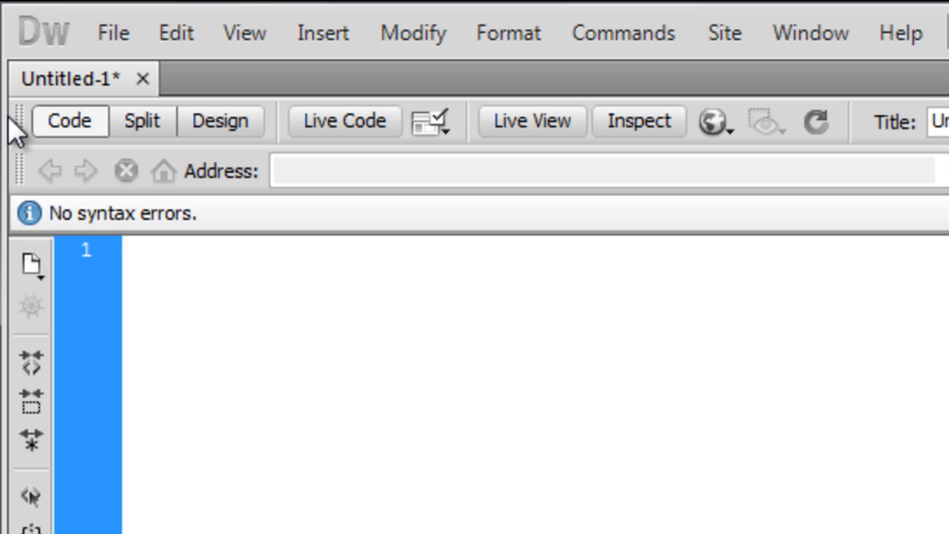
# Add opening <html> and closing </html> tags with blank lines between them.
pyautogui.write('<')
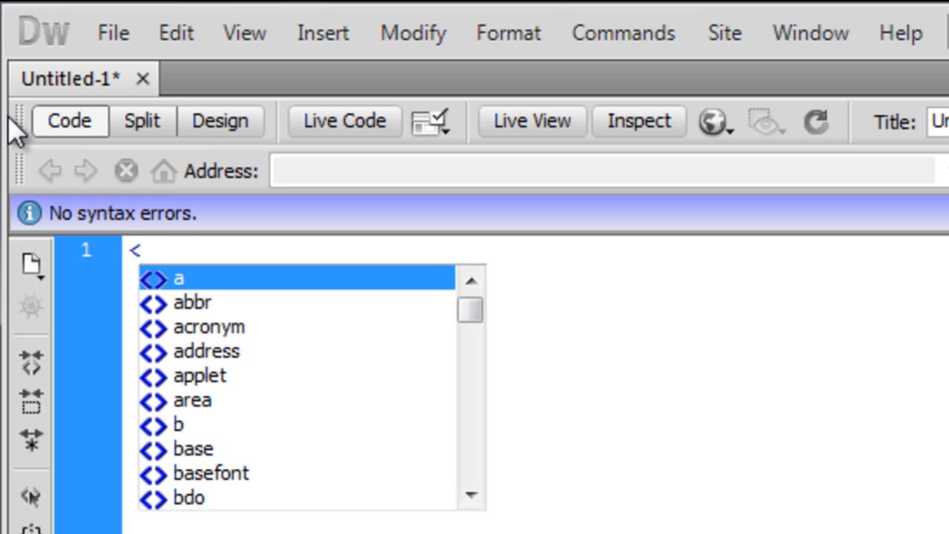
pyautogui.write('html>')
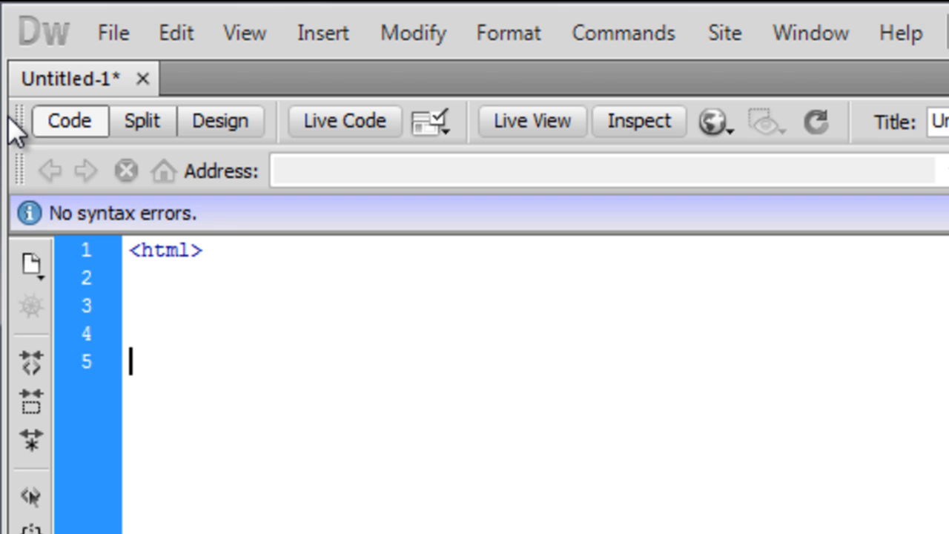
pyautogui.write('</html>')
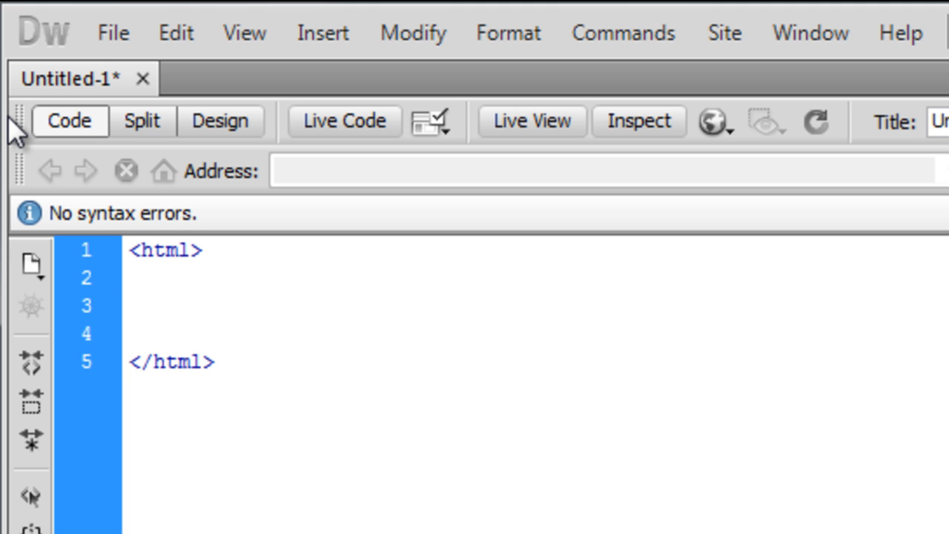
pyautogui.click(131, 305)
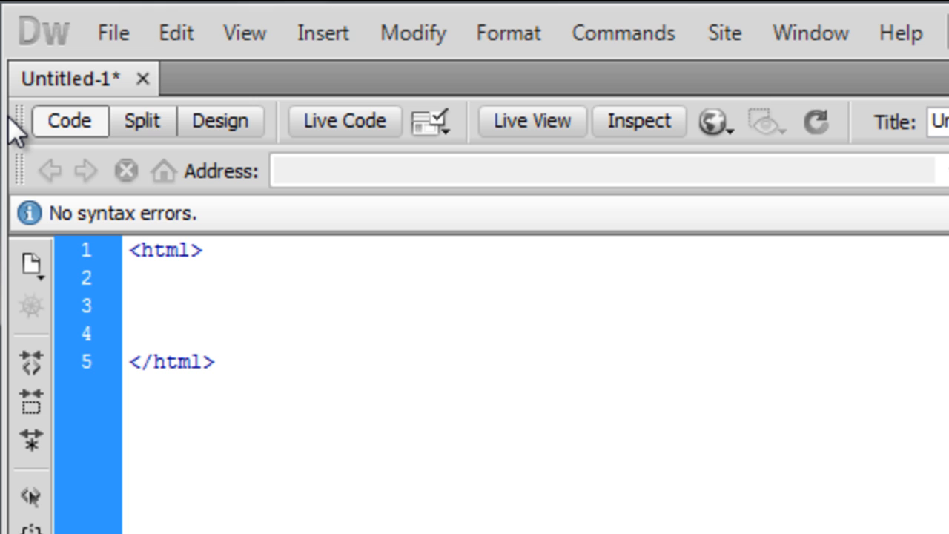
pyautogui.click(130, 306)
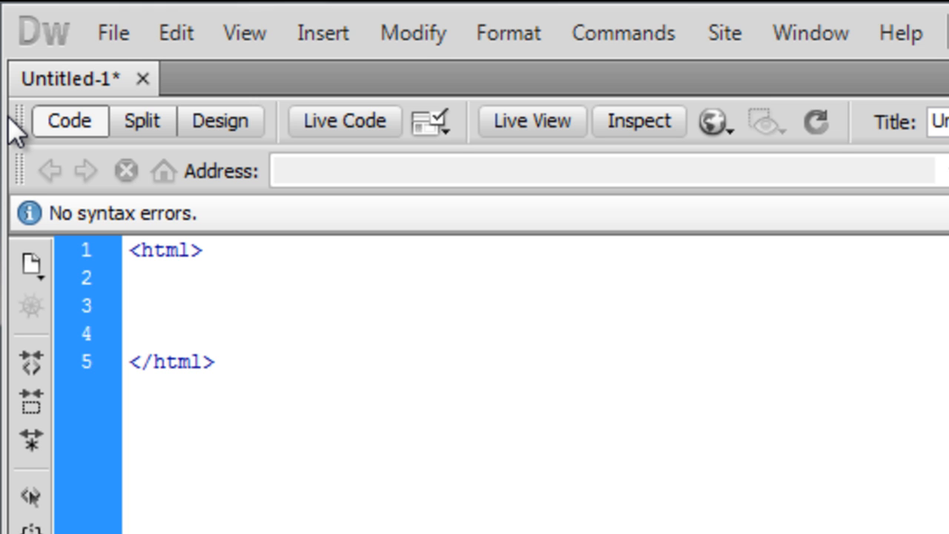
# Add <form action="" method="POST"> inside the html element and start a new line.
pyautogui.write('<form')
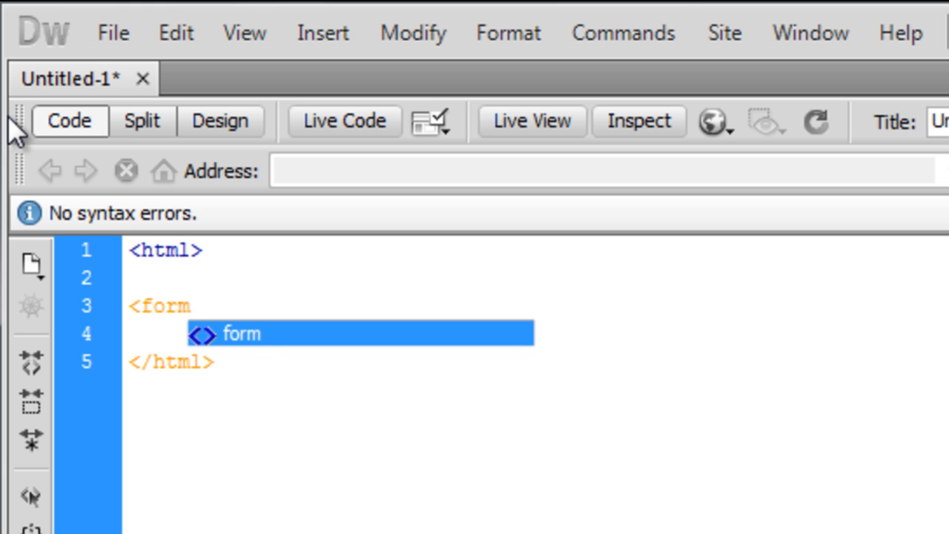
pyautogui.write('action="')
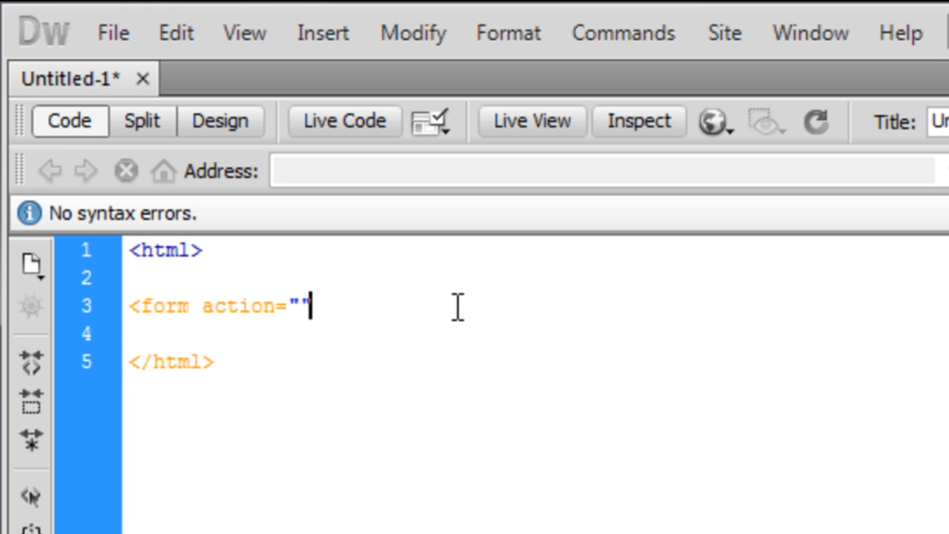
pyautogui.write('method=')
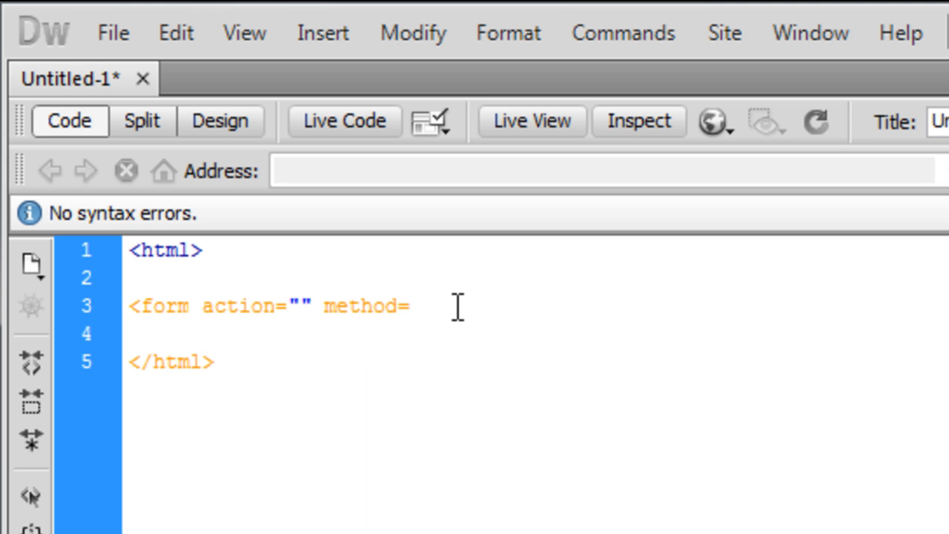
pyautogui.write('""')
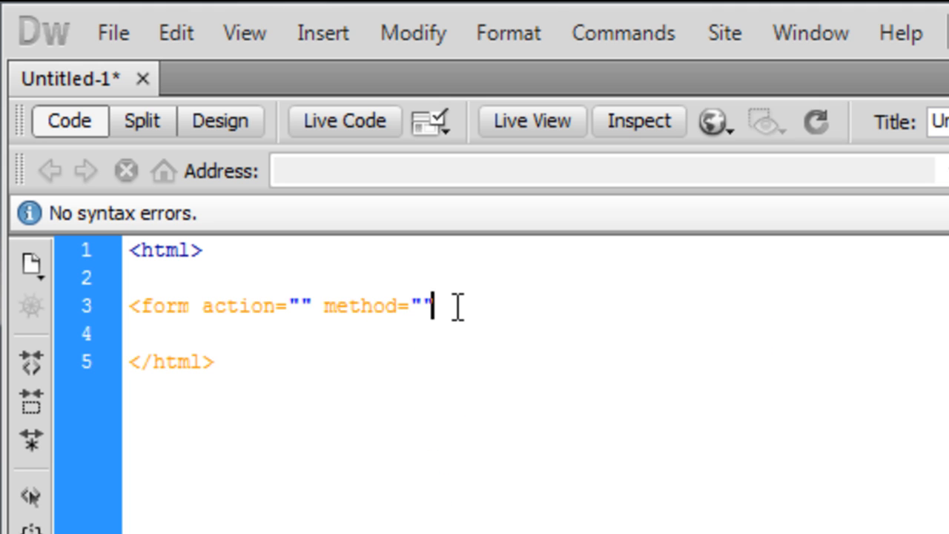
pyautogui.write('POST')
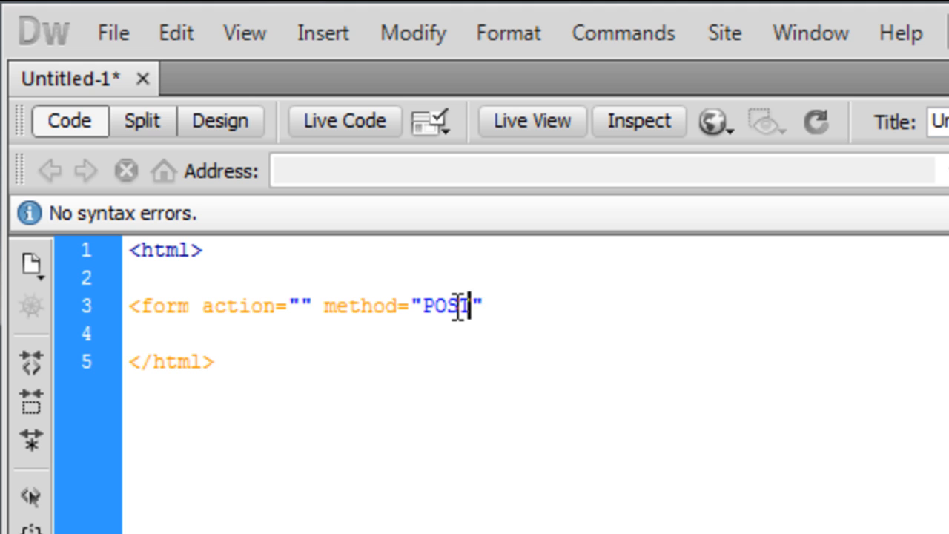
pyautogui.write('>')
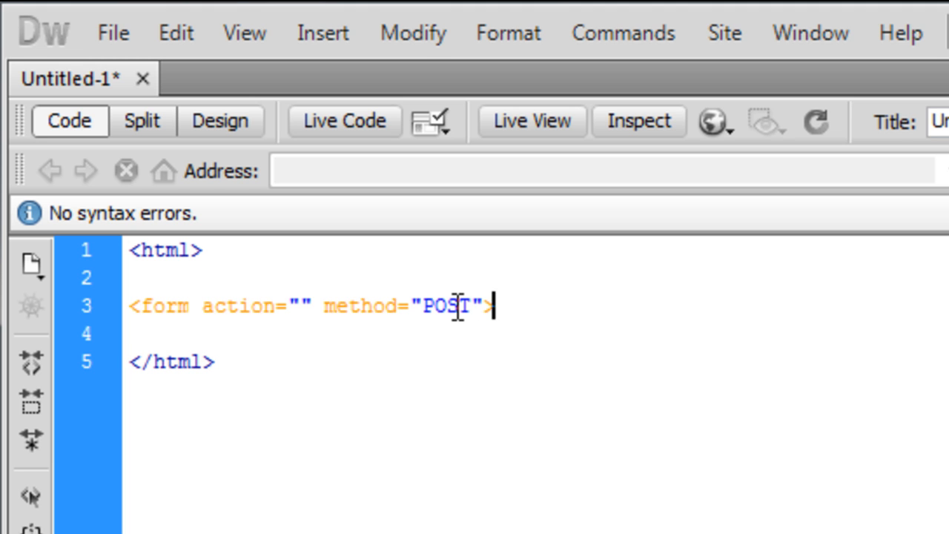
pyautogui.press('Enter')
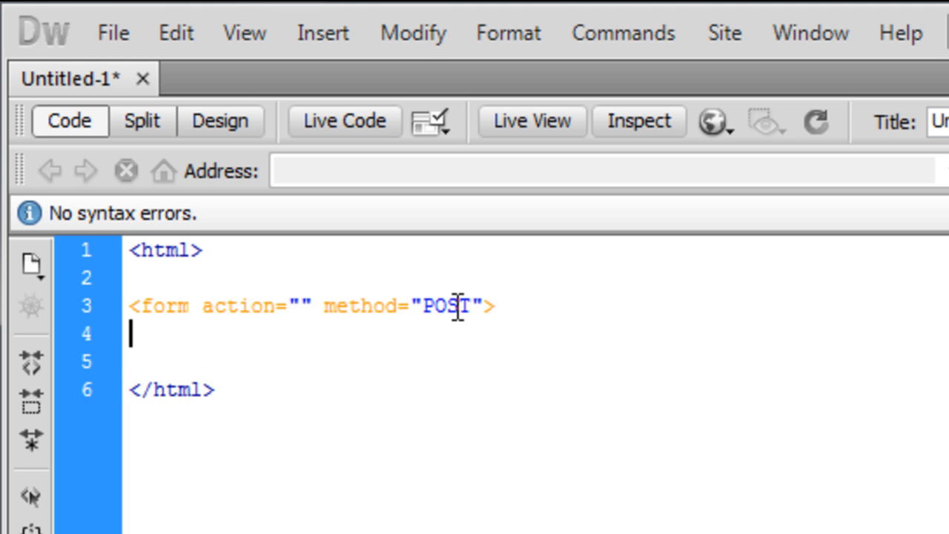
# Add <input type="password" name="pass"> inside the form.
pyautogui.write('<')
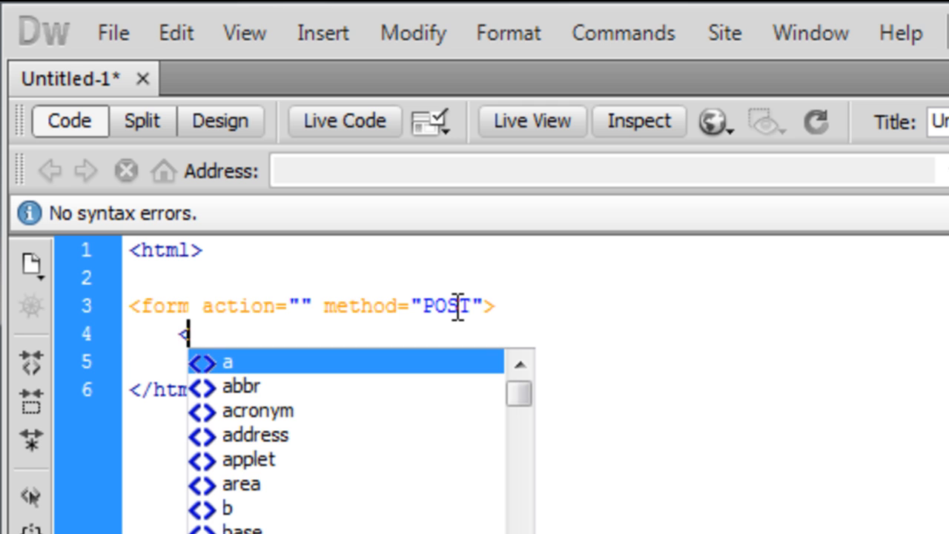
pyautogui.write('inp')
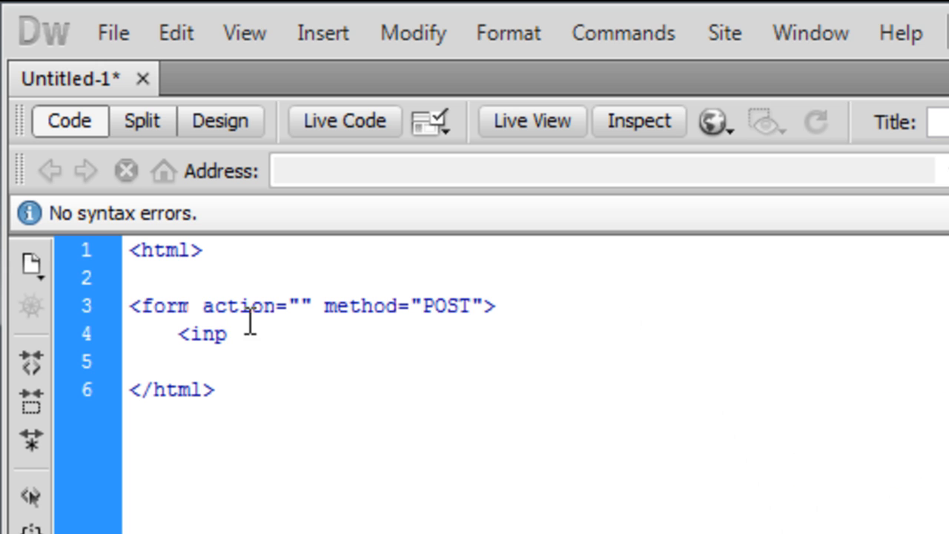
pyautogui.write('ut')
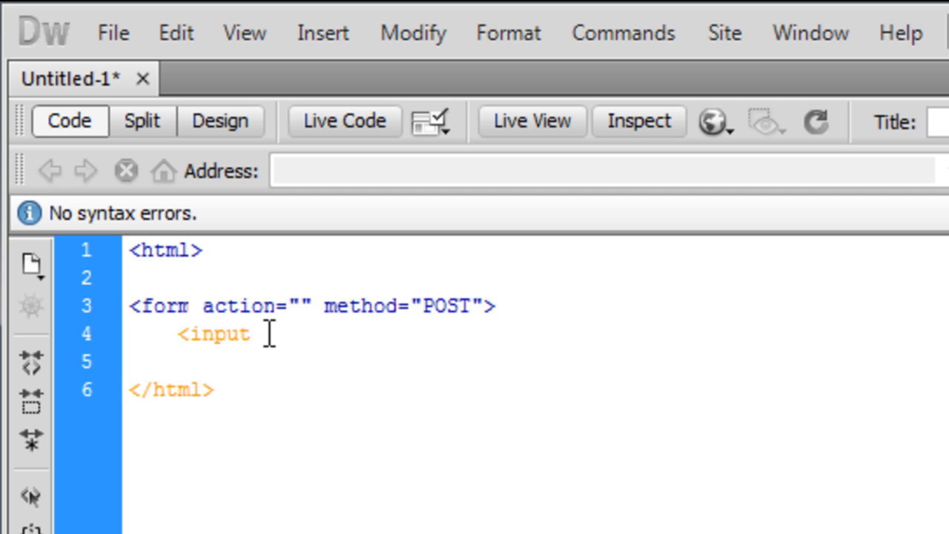
pyautogui.write('type="')
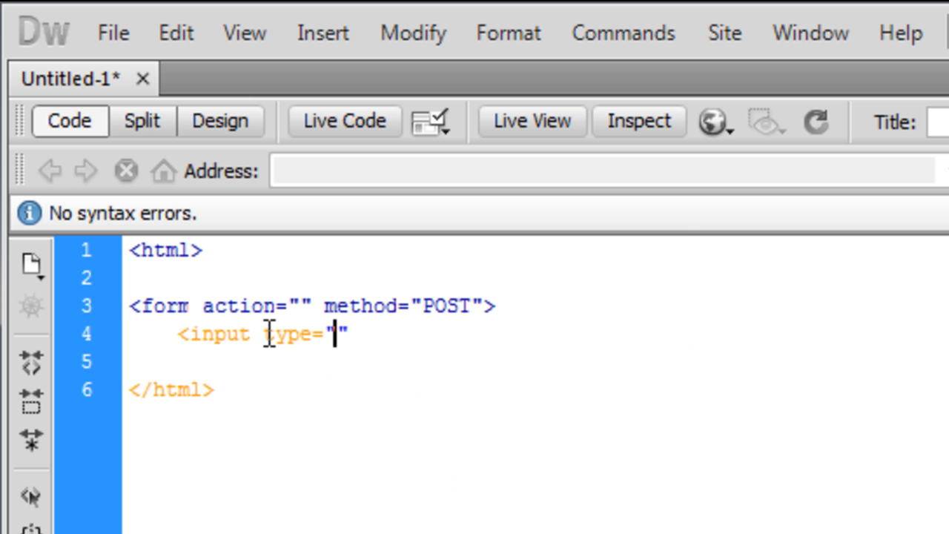
pyautogui.write('password')
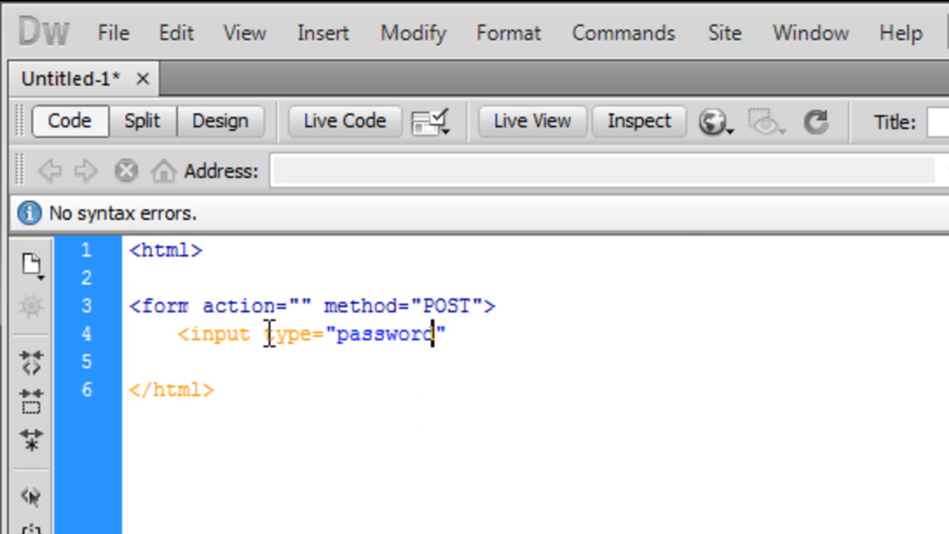
pyautogui.write('name="')
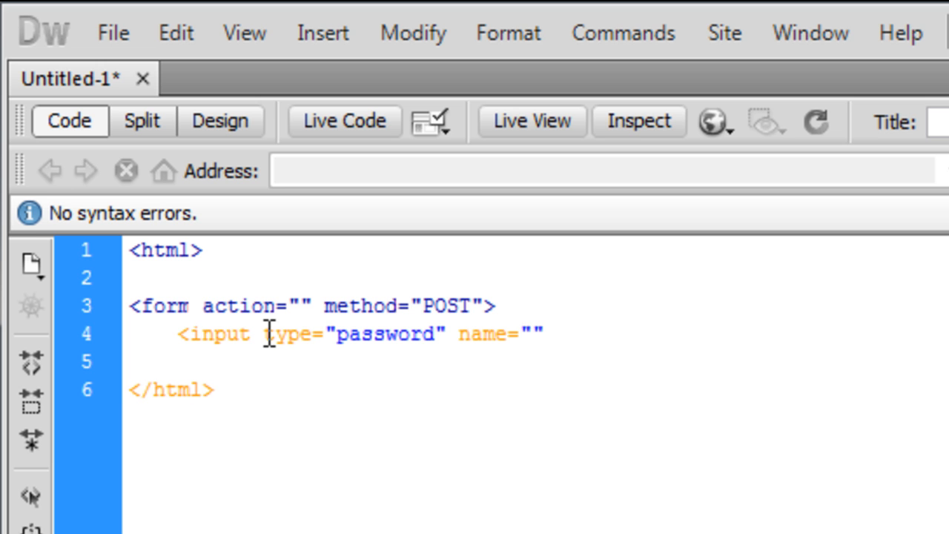
pyautogui.write('pass')
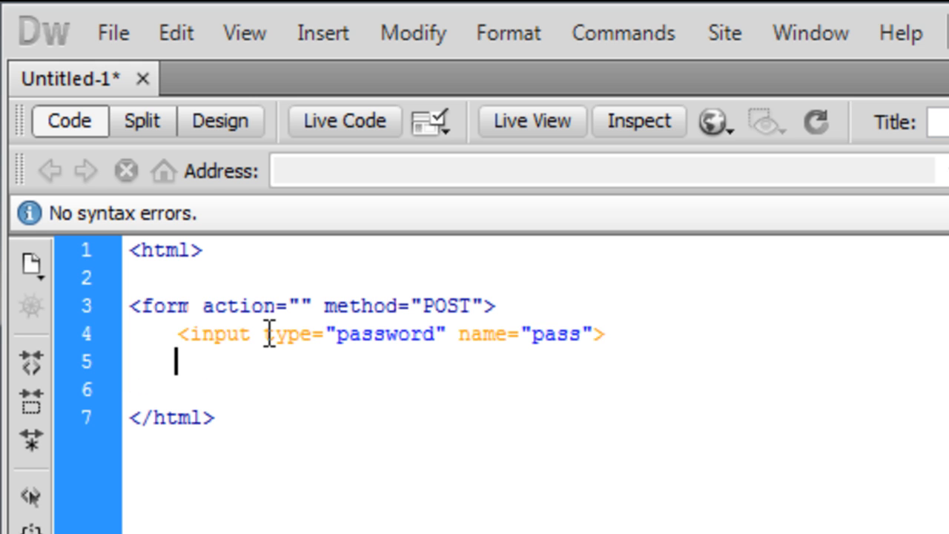
# Start a second input with type="submit" beneath the password field.
pyautogui.write('<in')
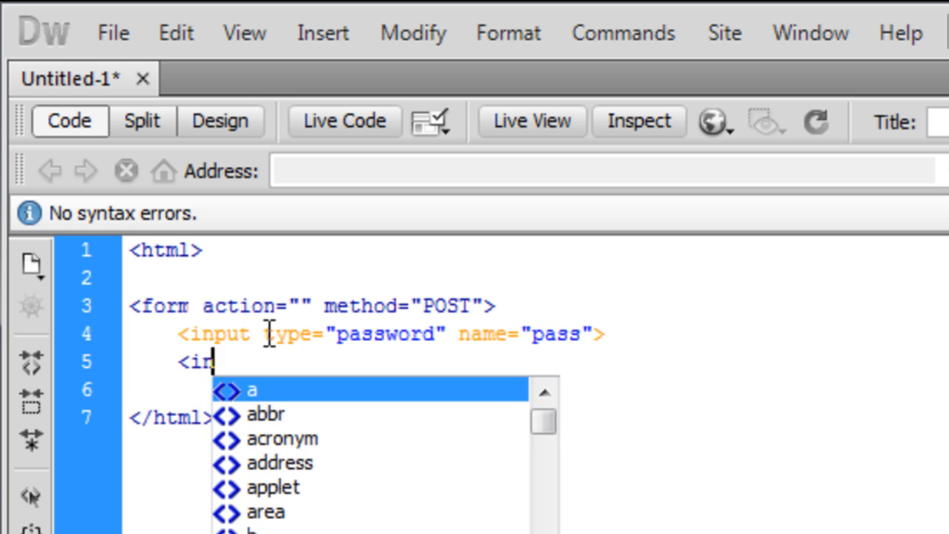
pyautogui.write('put typ')
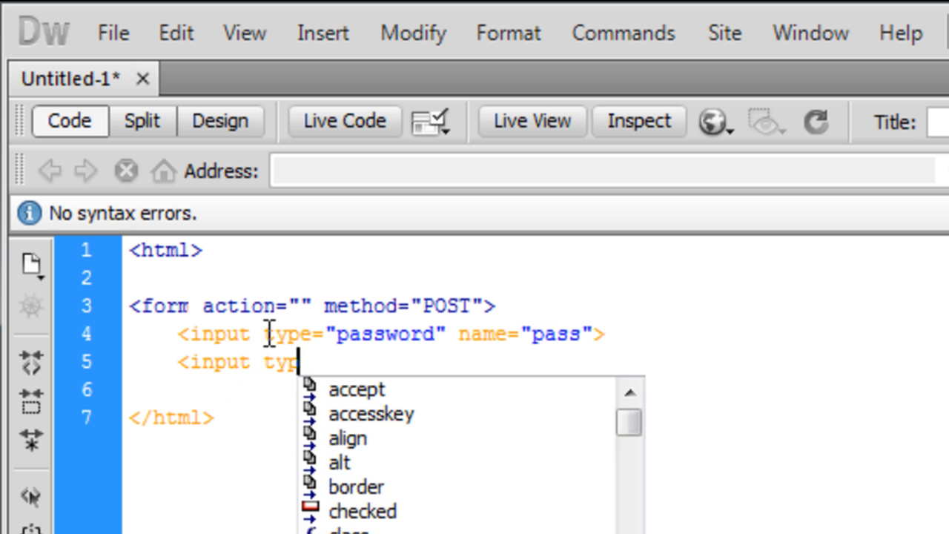
pyautogui.write('e=')
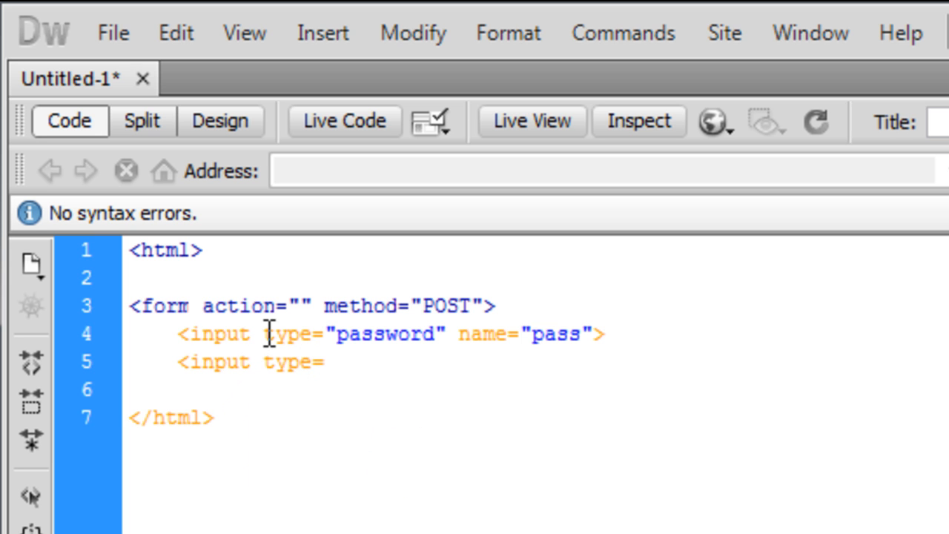
pyautogui.write('"su"')
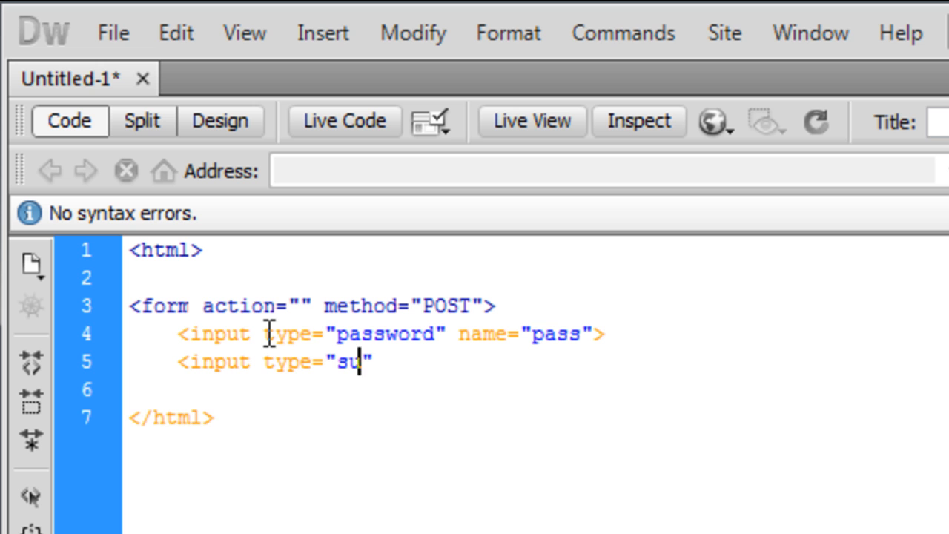
pyautogui.write('bmit')
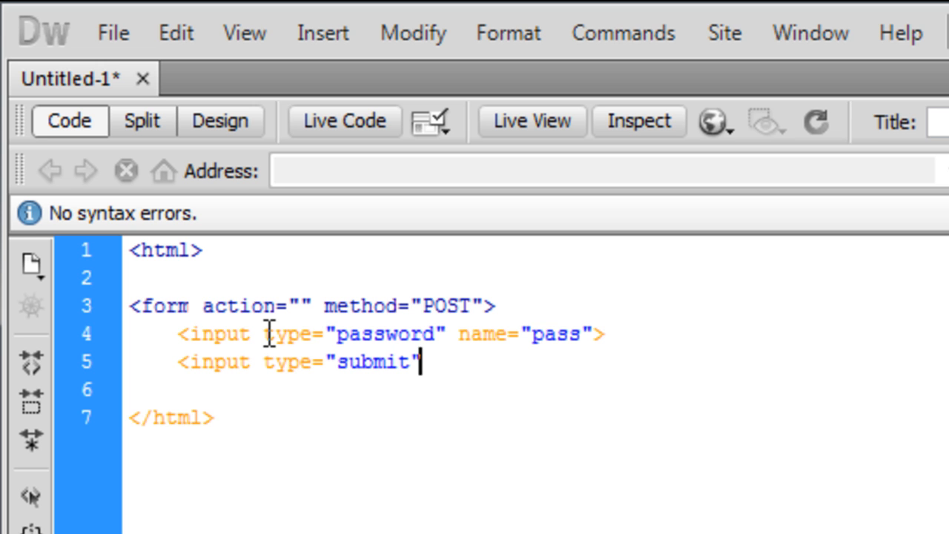
# Give the submit input name="submit" and value="Login", then close the tag.
pyautogui.write('nam,')
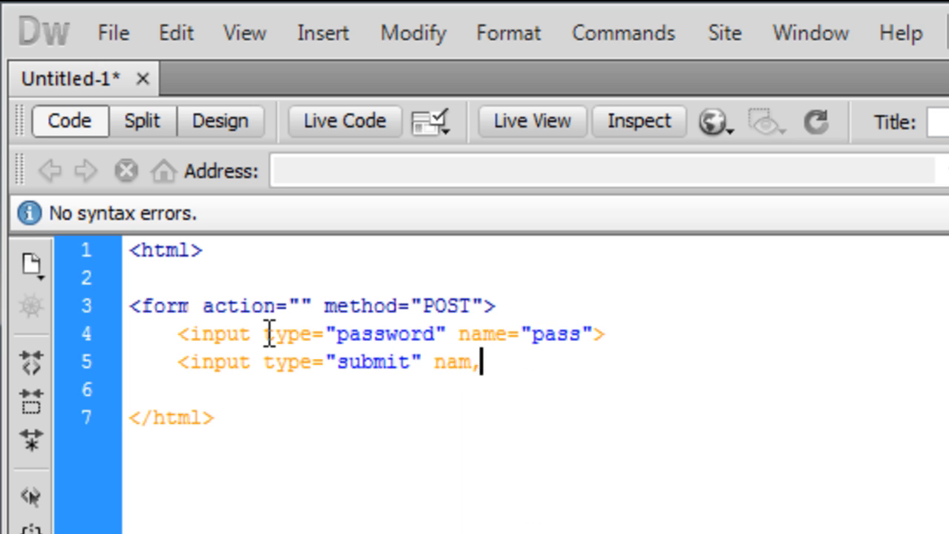
pyautogui.write('e="')
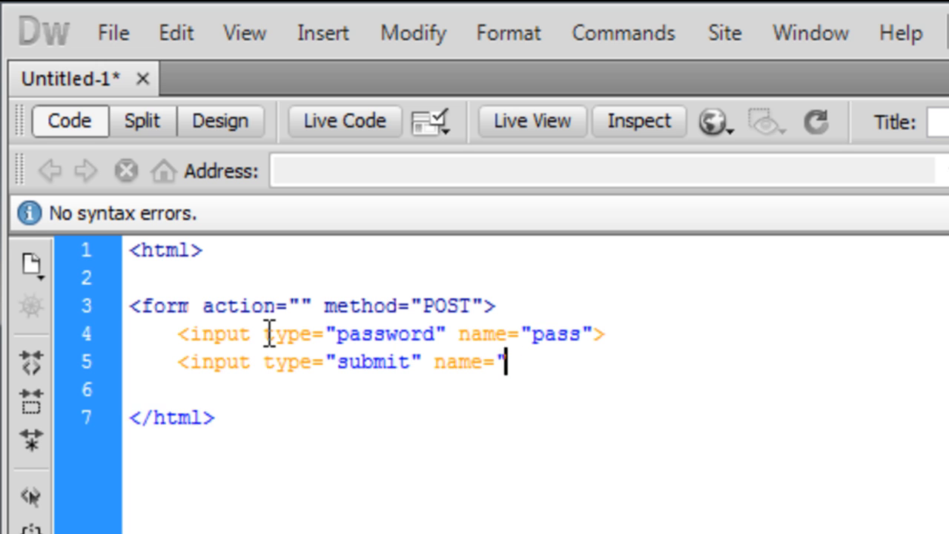
pyautogui.write('su')
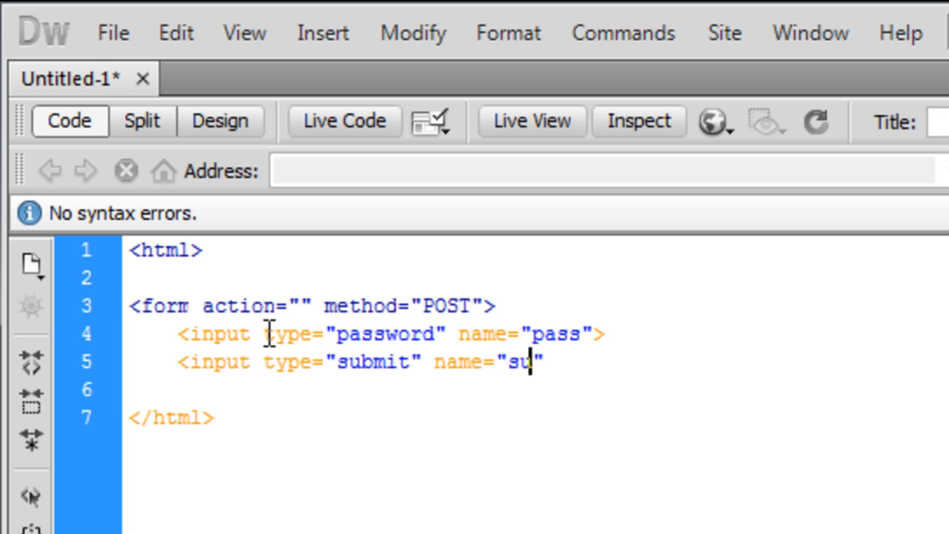
pyautogui.write('bmit"')
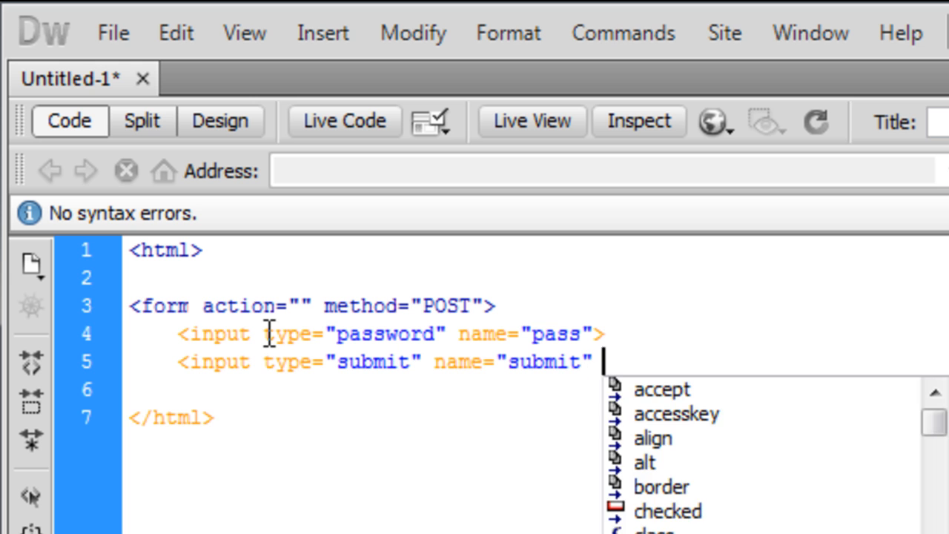
pyautogui.write('value=')
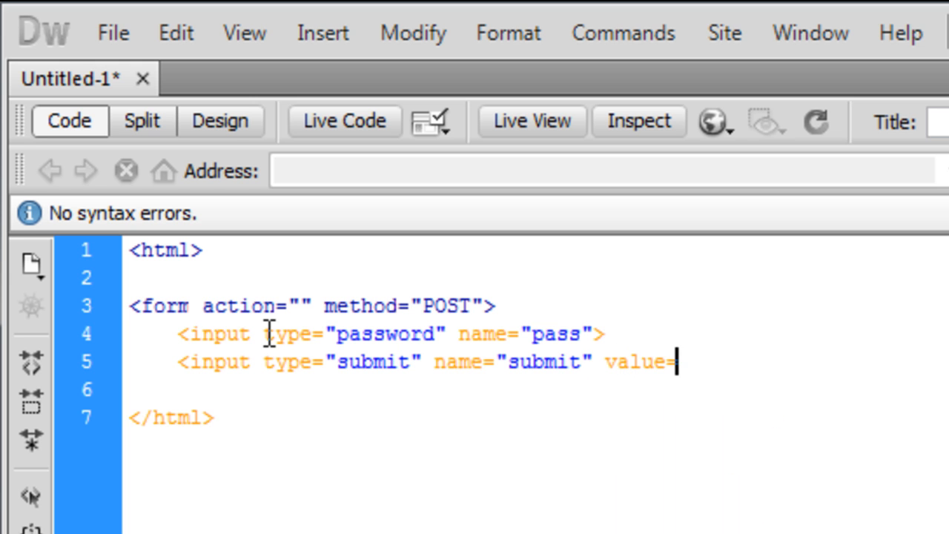
pyautogui.write('"lc"')
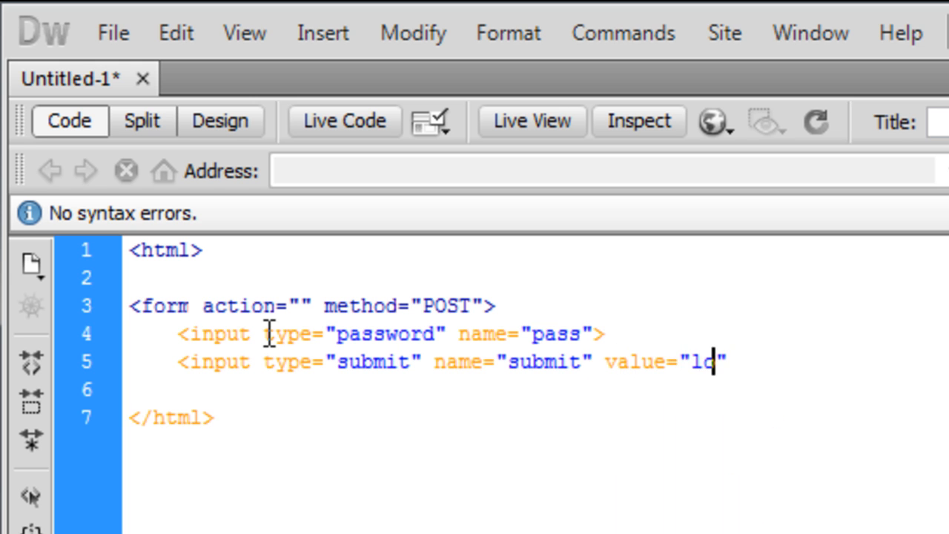
pyautogui.write('gin')
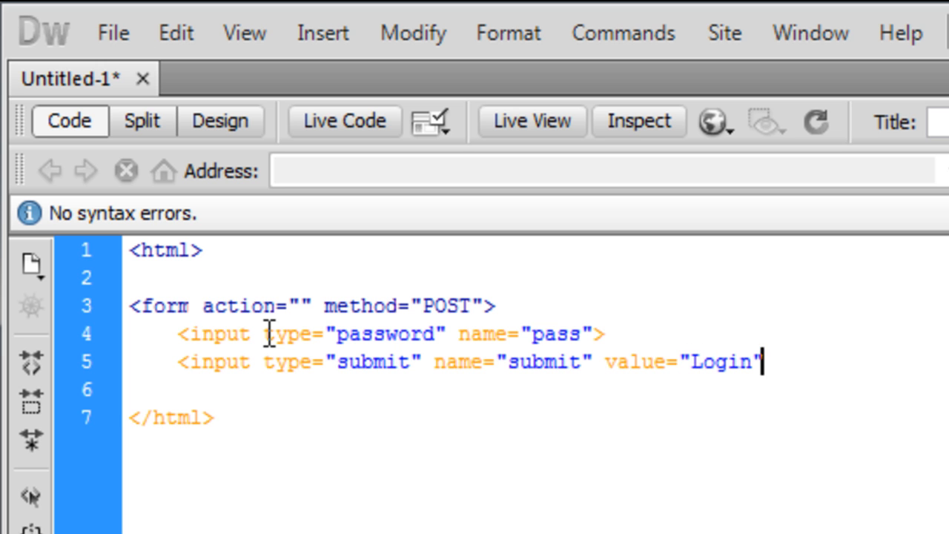
pyautogui.write('>')
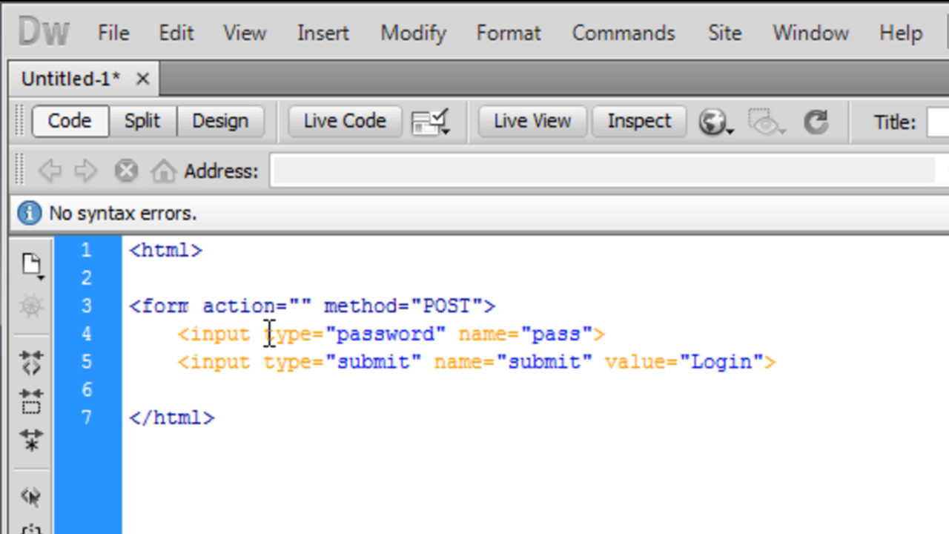
# Set the form's action attribute to checkpass.php.
pyautogui.click(775, 362)
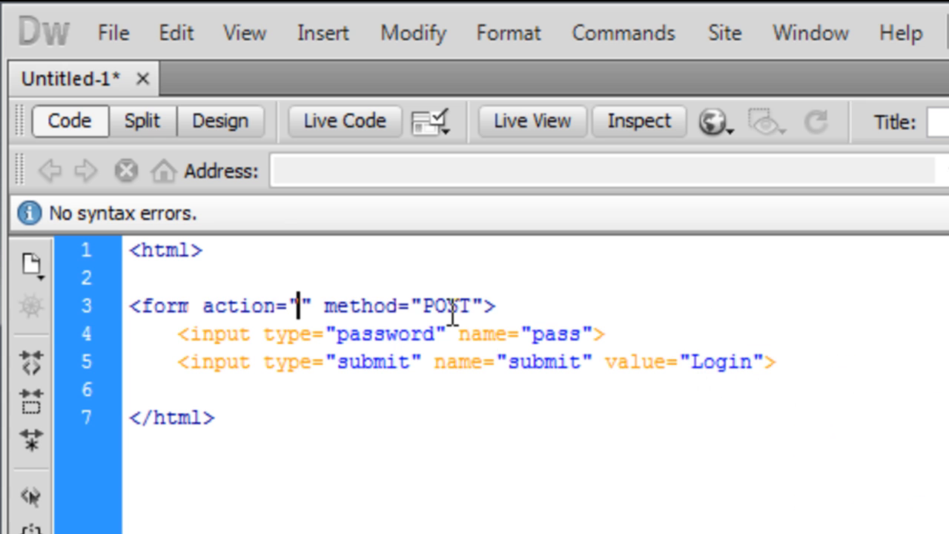
pyautogui.write('checkpass.php')
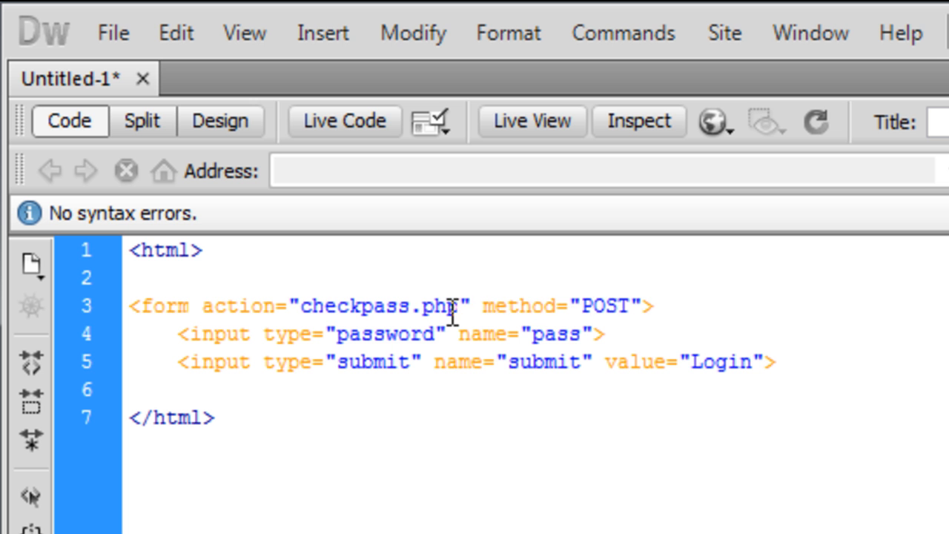
pyautogui.click(113, 33)
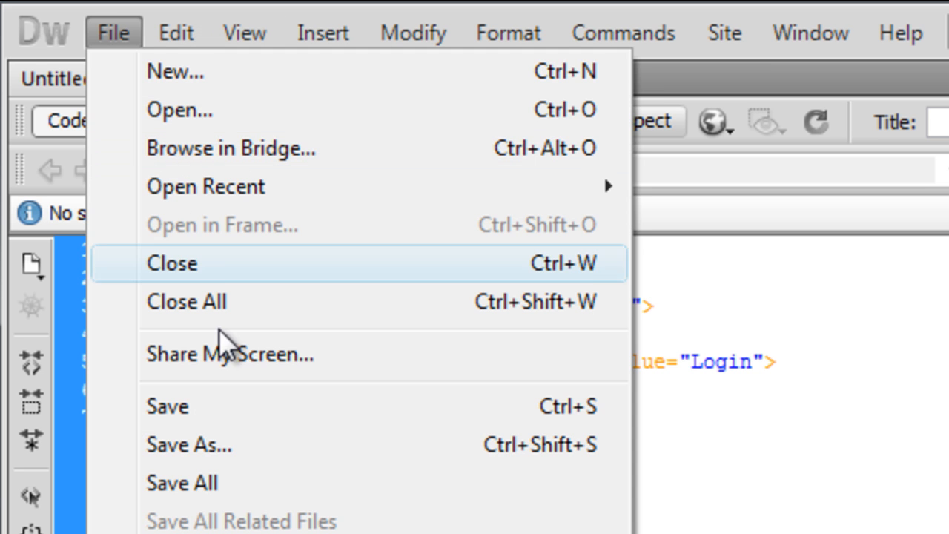
# Save the page as index.html in the password folder, add </form>, and save again.
pyautogui.click(190, 445)
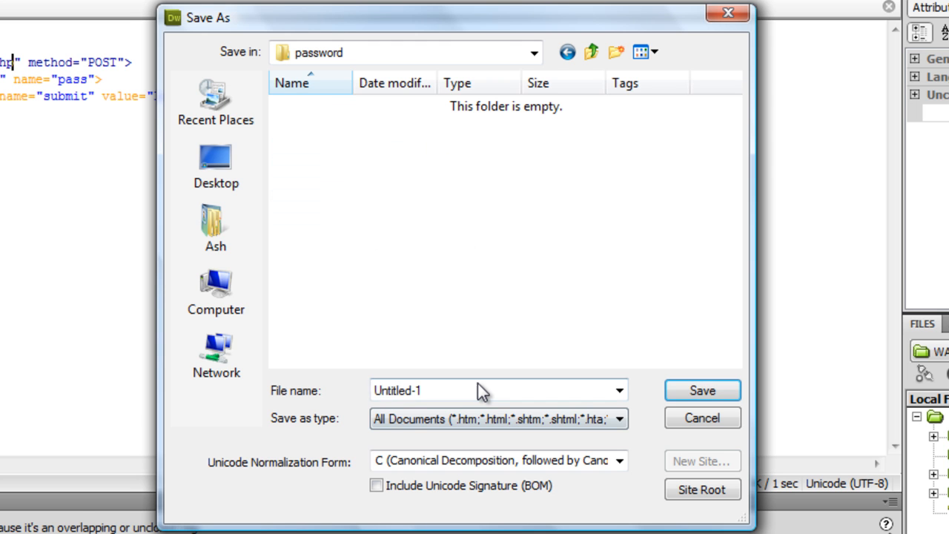
pyautogui.write('index.p')
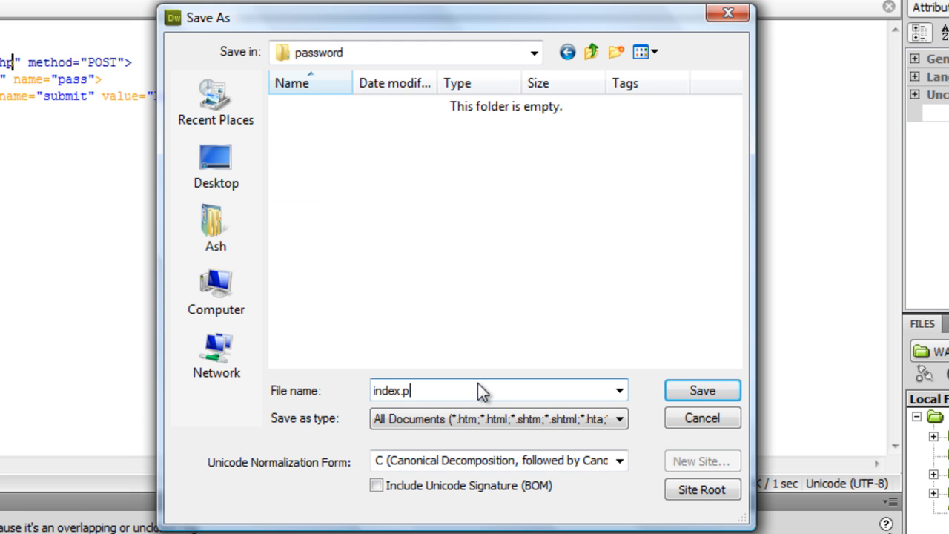
pyautogui.press('Backspace')
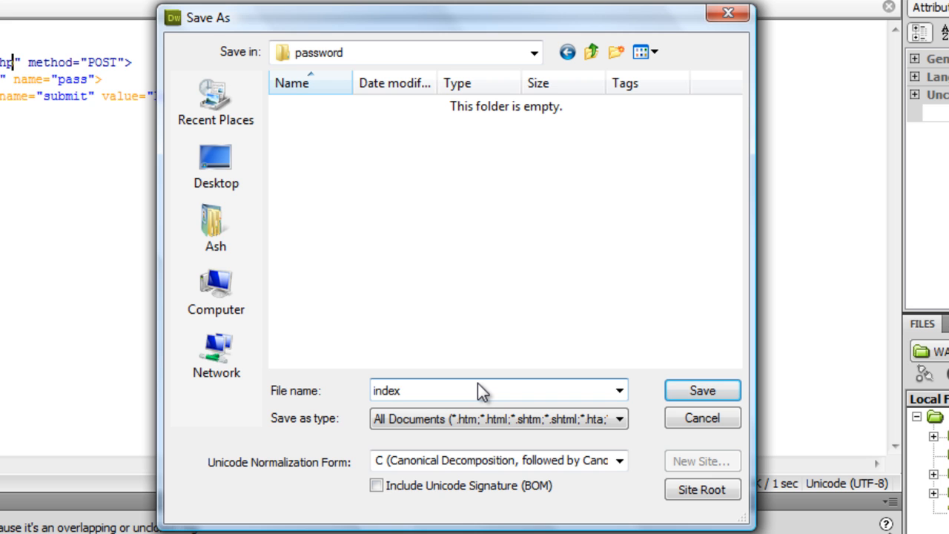
pyautogui.write('.html')
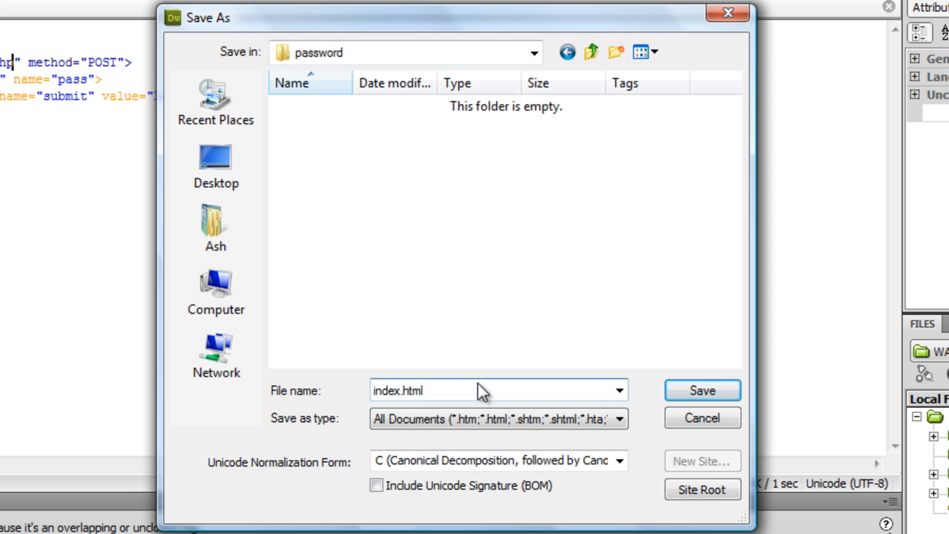
pyautogui.click(700, 390)
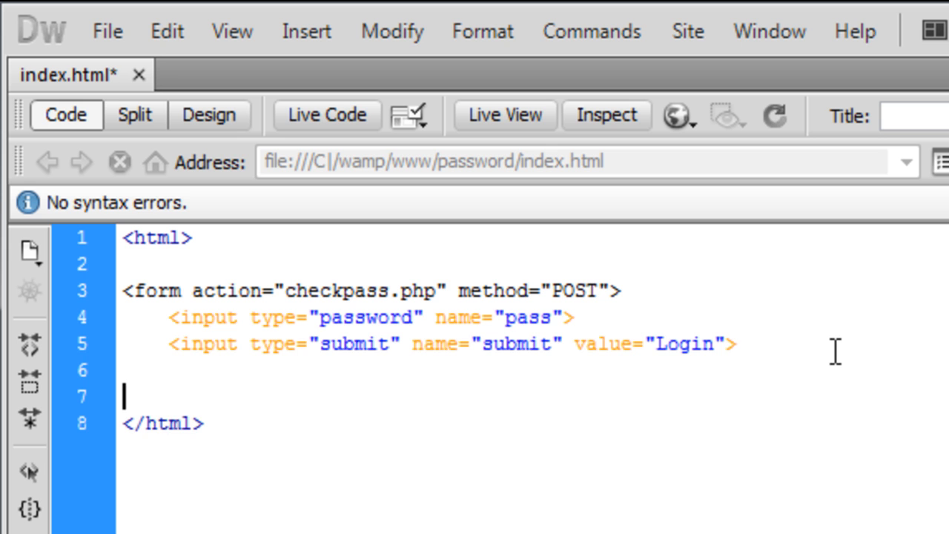
pyautogui.write('</form>')
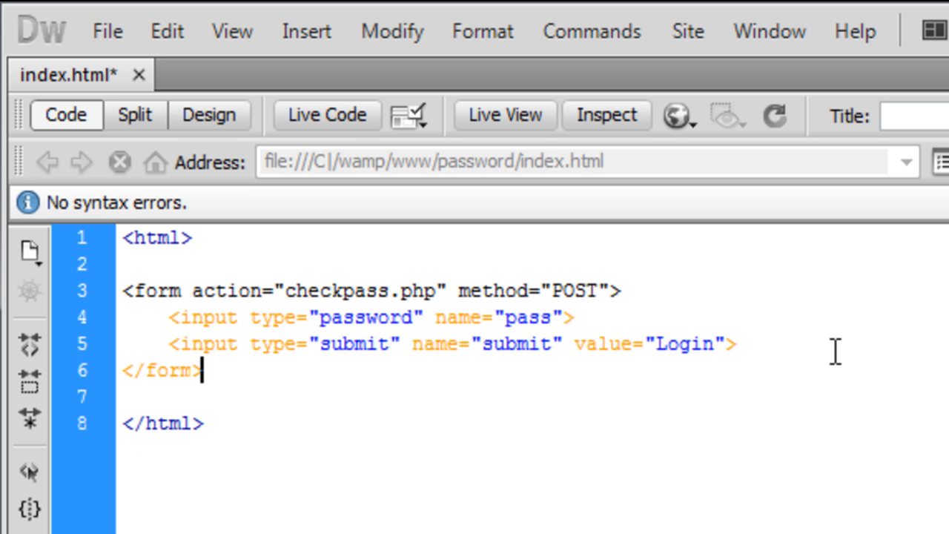
pyautogui.click(107, 31)
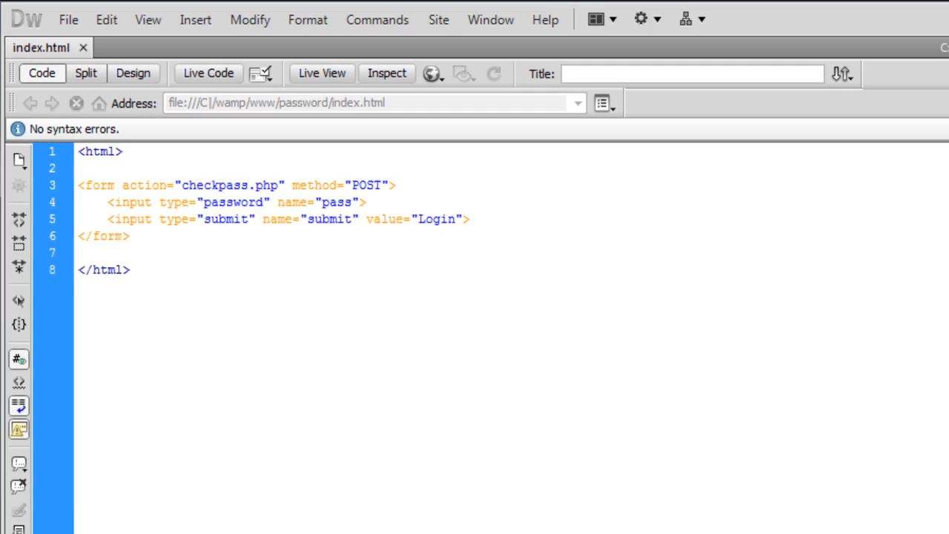
# Open 127.0.0.1 in Internet Explorer and enter the password/ project folder.
pyautogui.click(512, 524)
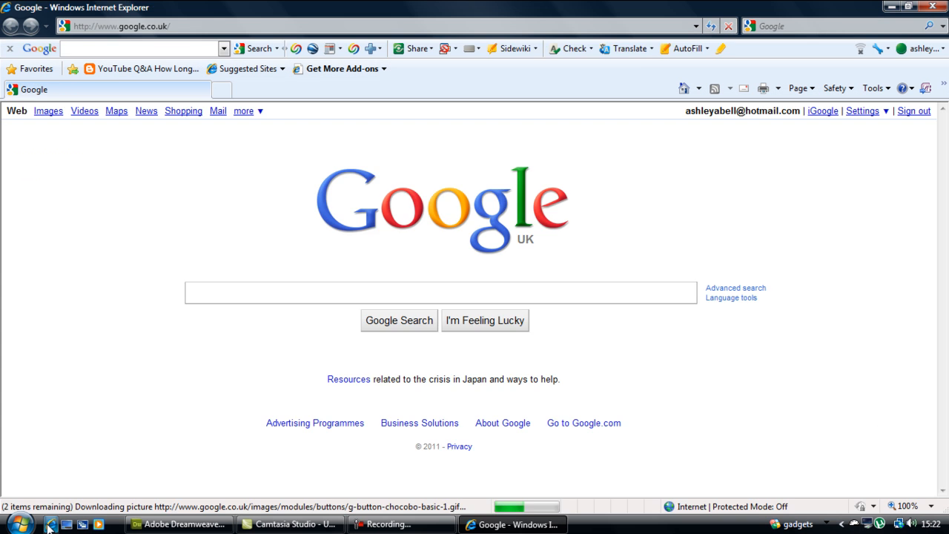
pyautogui.click(440, 292)
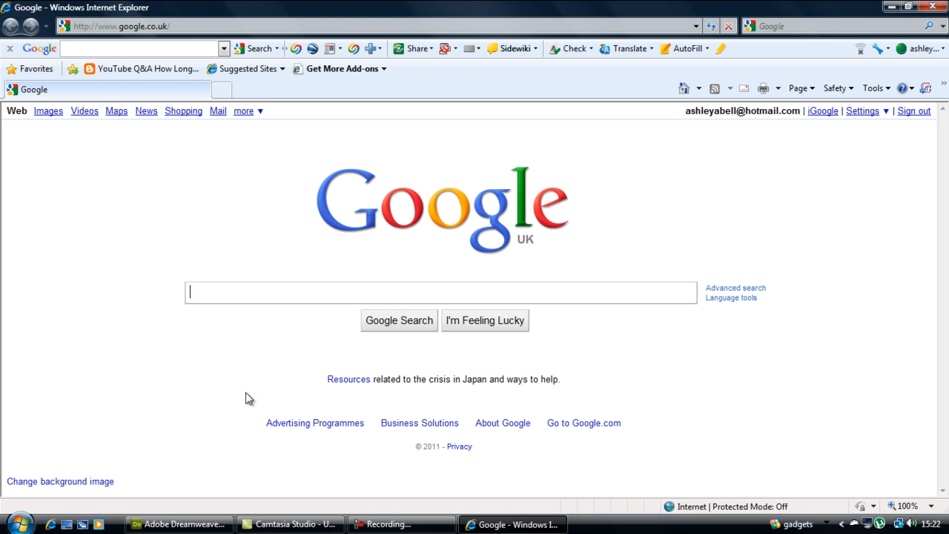
pyautogui.write('127.0.0.1/')
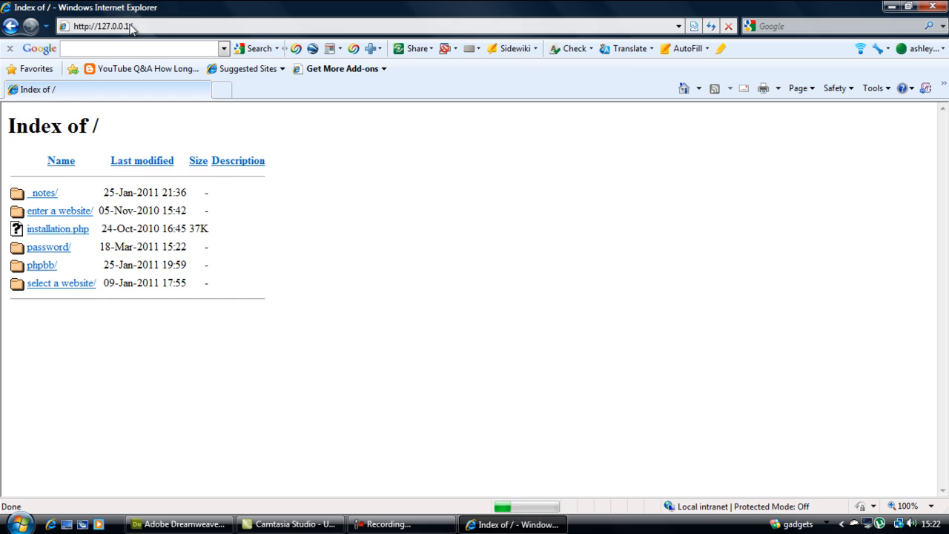
pyautogui.click(49, 247)
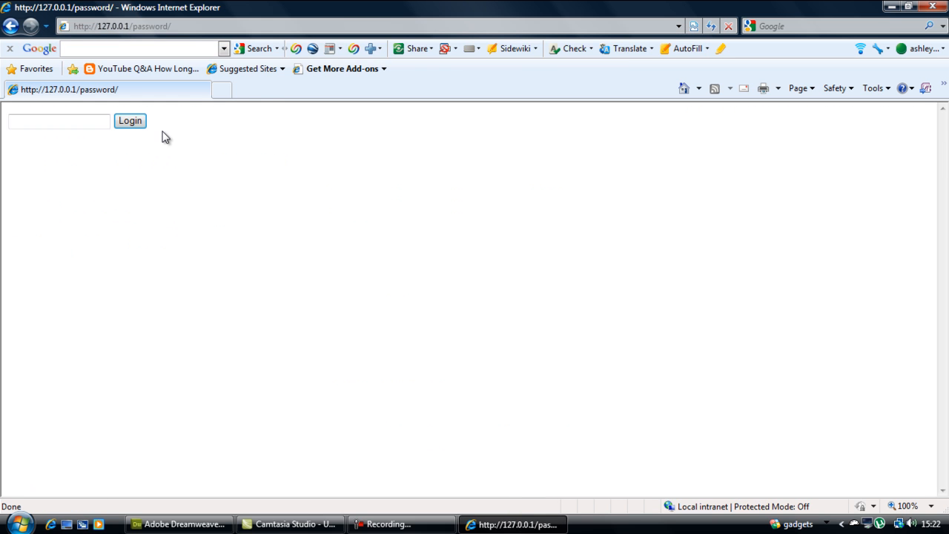
# Enter a test password, submit it with Login, and return to Dreamweaver.
pyautogui.click(59, 122)
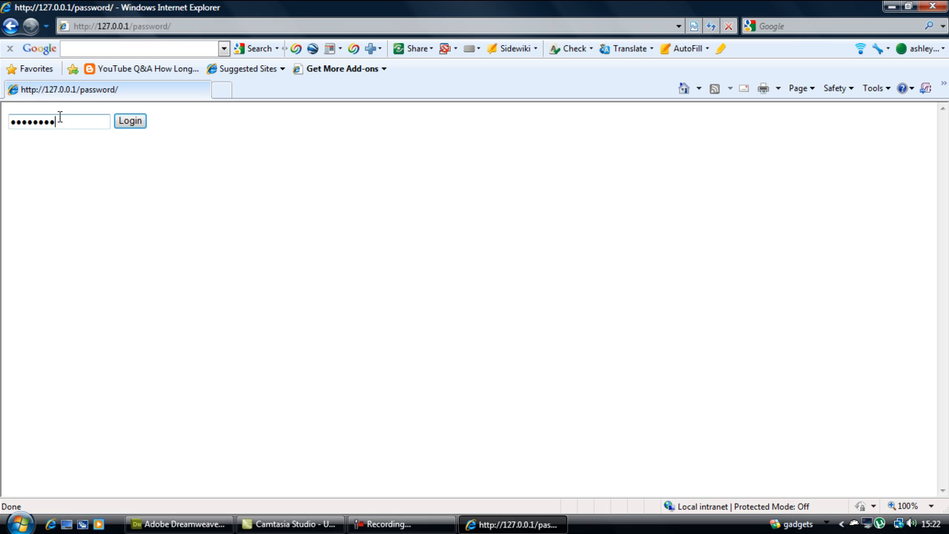
pyautogui.click(131, 121)
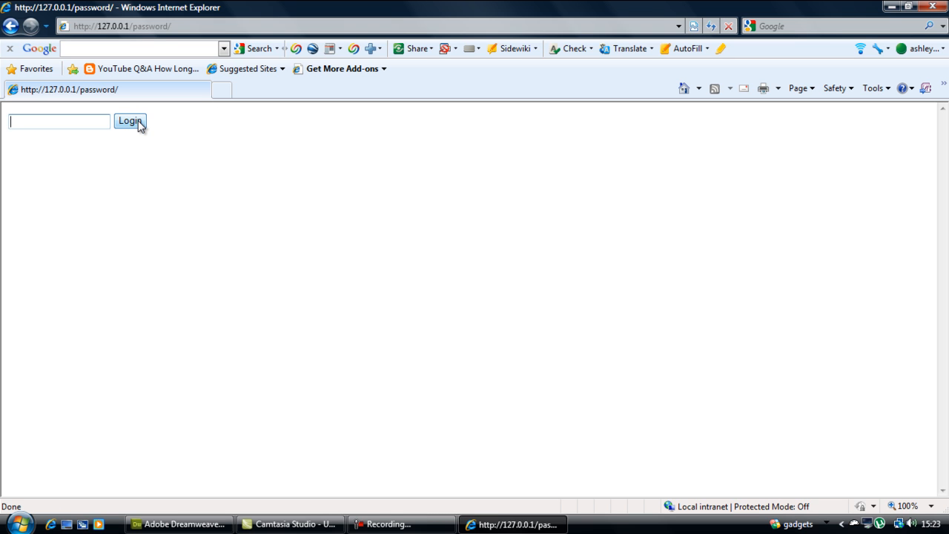
pyautogui.click(130, 122)
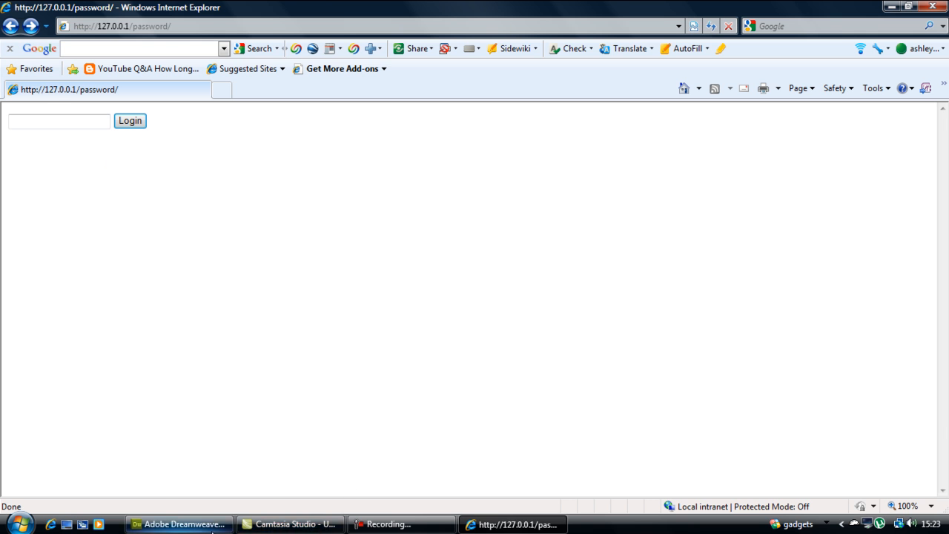
pyautogui.click(178, 525)
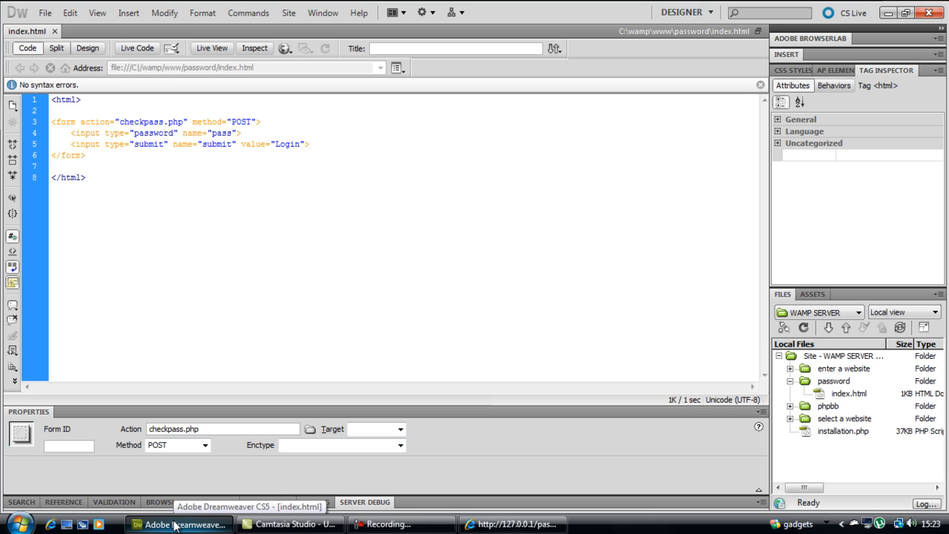
# Create blank pages saved as correct.html and wrong.html in the password folder.
pyautogui.click(84, 155)
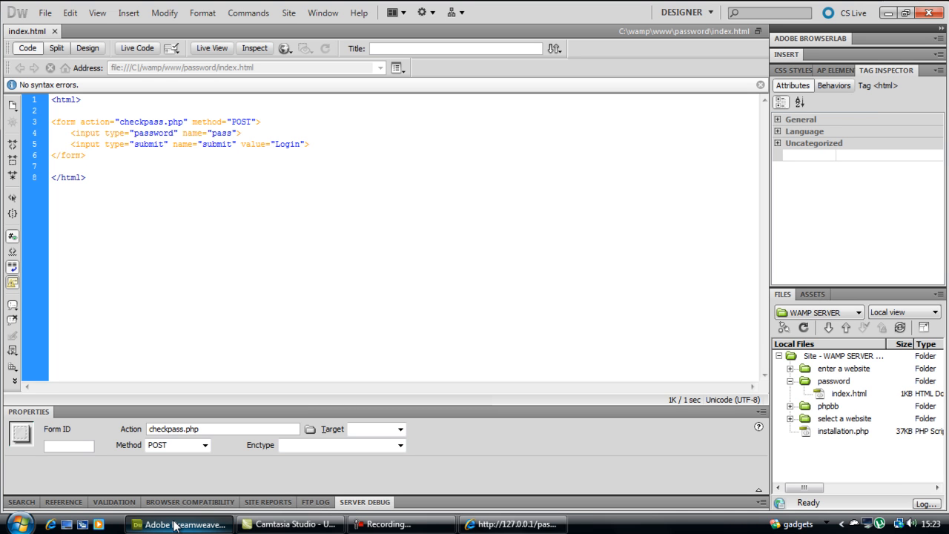
pyautogui.click(86, 156)
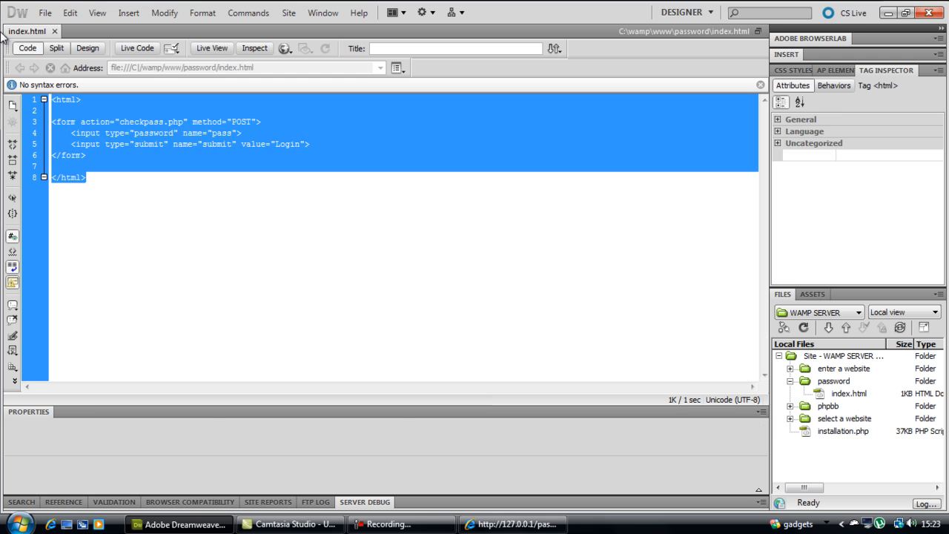
pyautogui.click(44, 12)
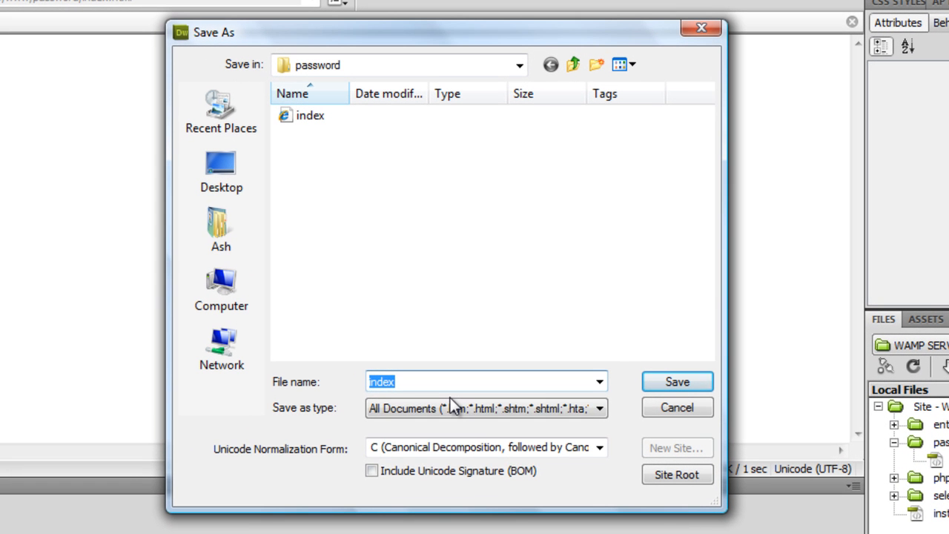
pyautogui.write('correct')
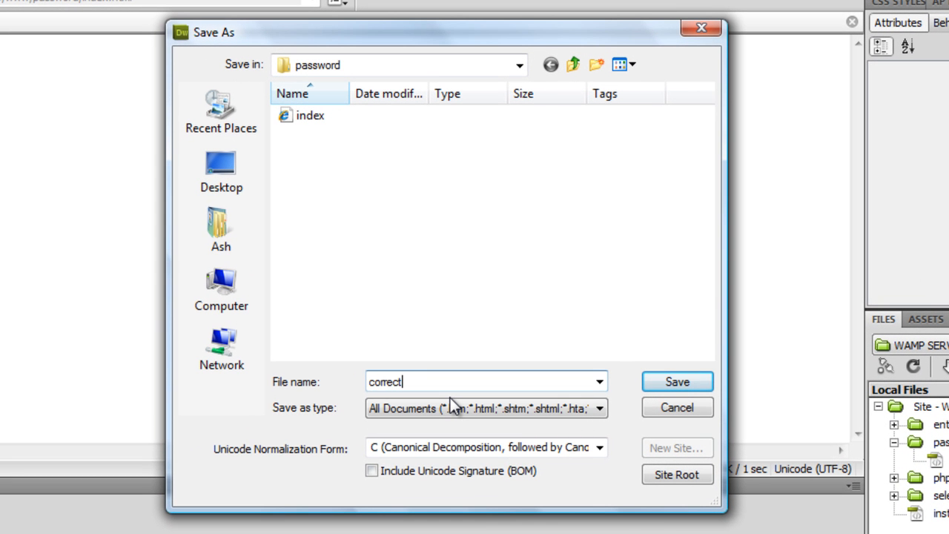
pyautogui.click(676, 381)
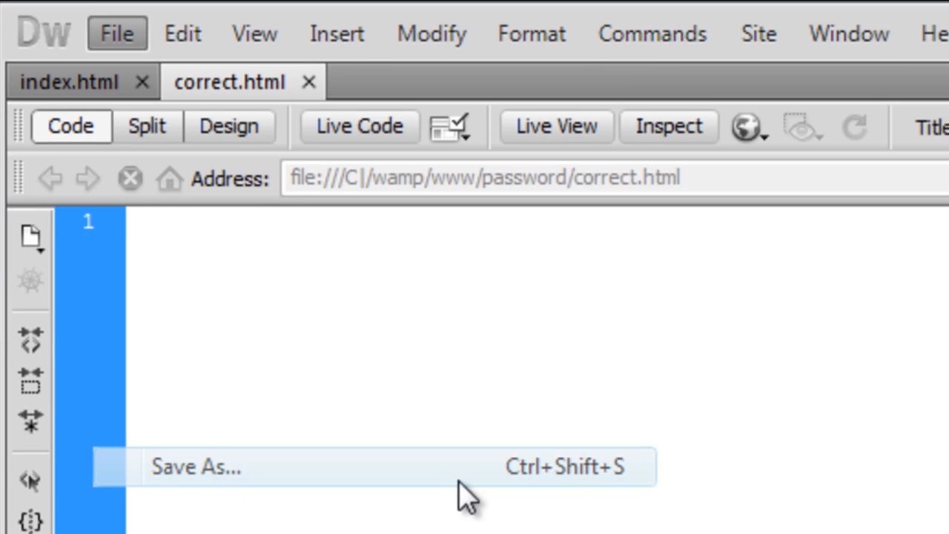
pyautogui.click(197, 465)
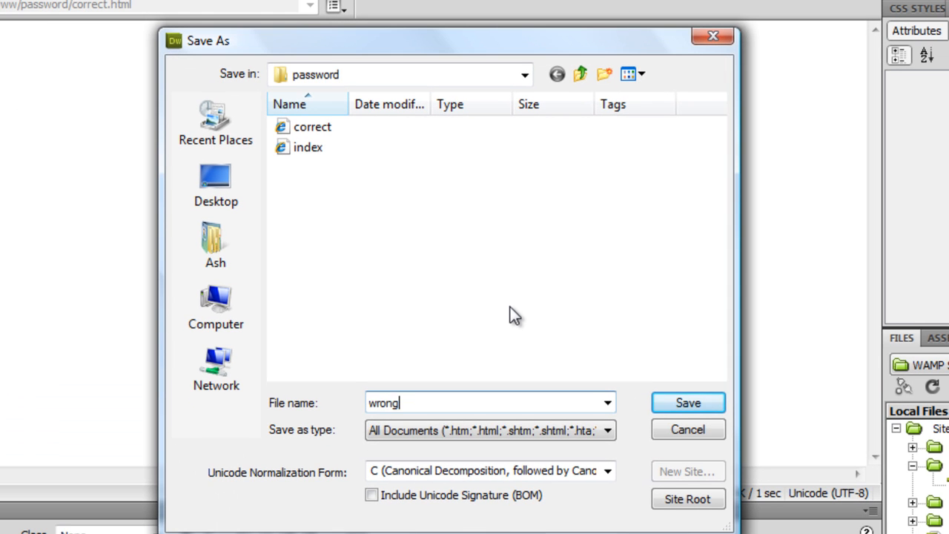
pyautogui.click(688, 403)
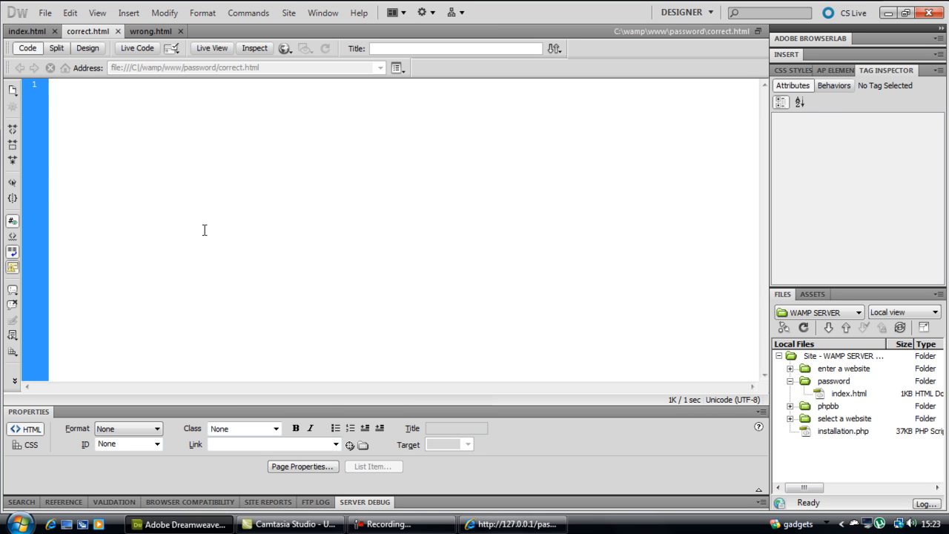
# Write 'You have entered the correct password' in correct.html and the 'wrong' version in wrong.html.
pyautogui.write('<html>')
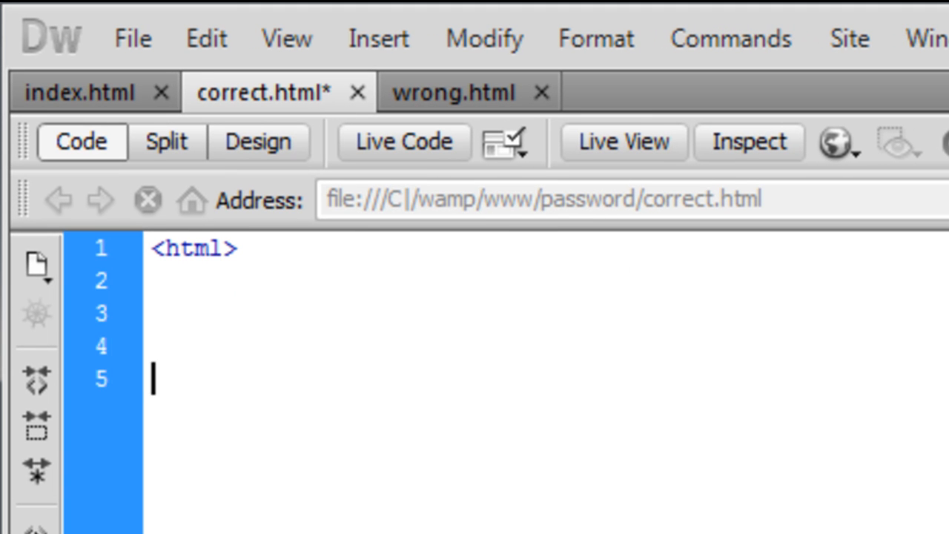
pyautogui.write('</html>')
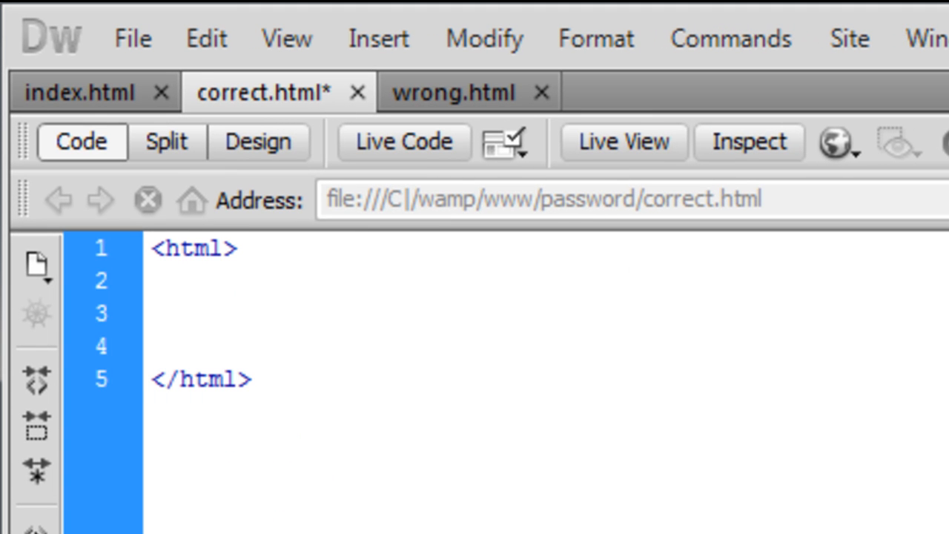
pyautogui.write('You')
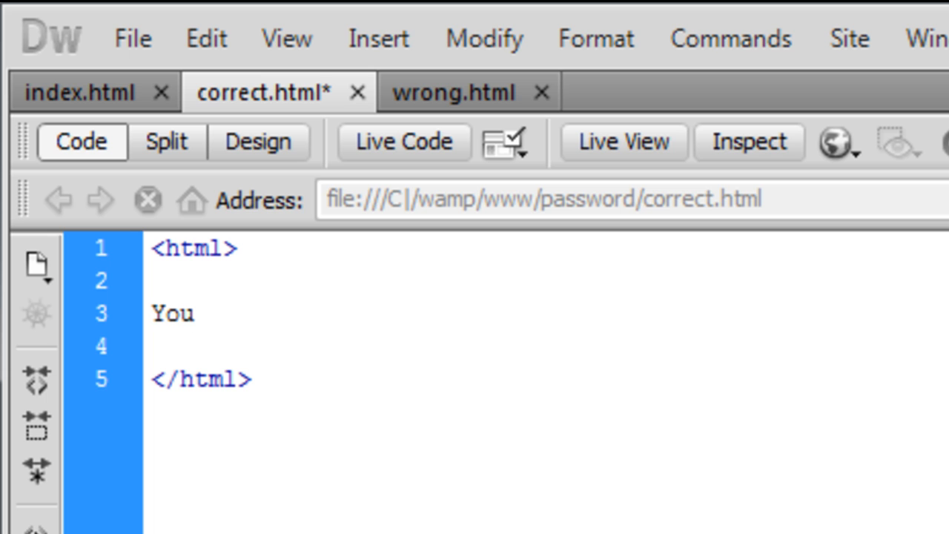
pyautogui.write('hav')
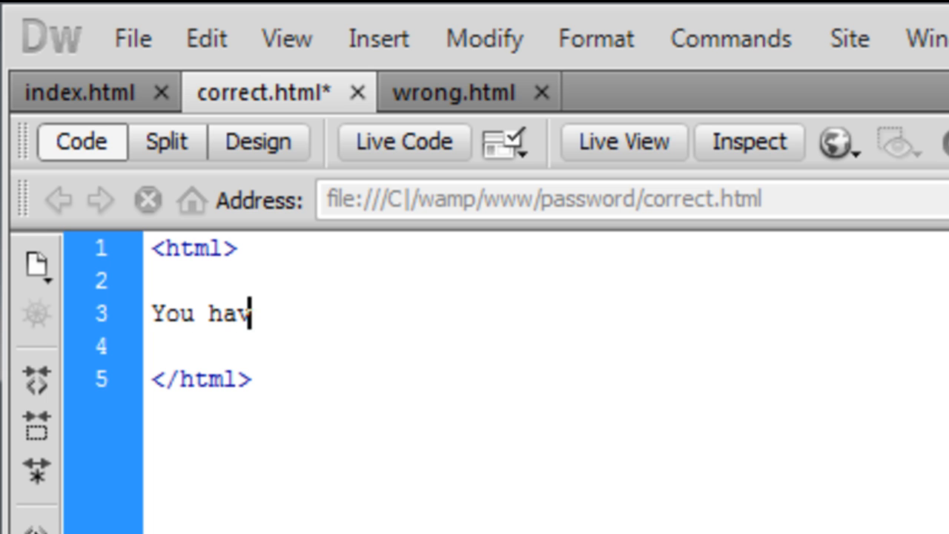
pyautogui.write('e entered')
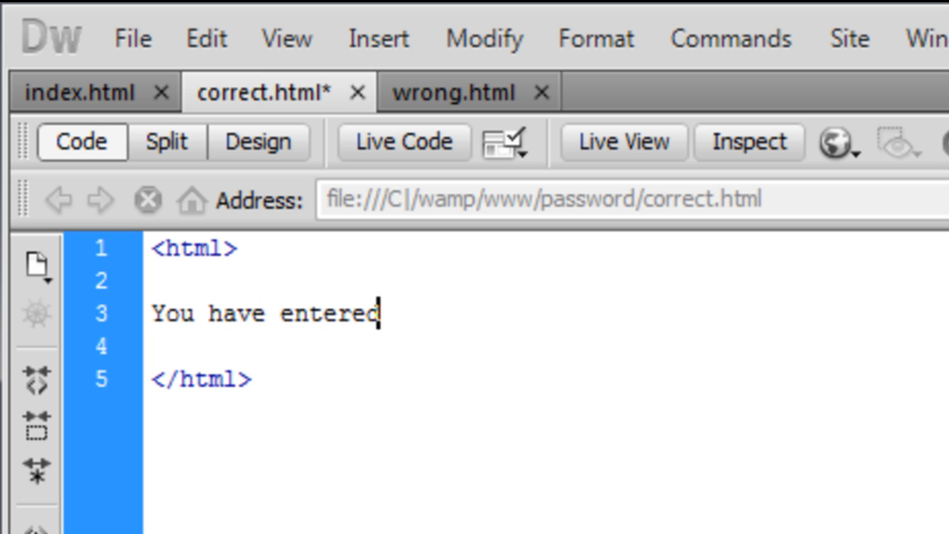
pyautogui.write('the correct')
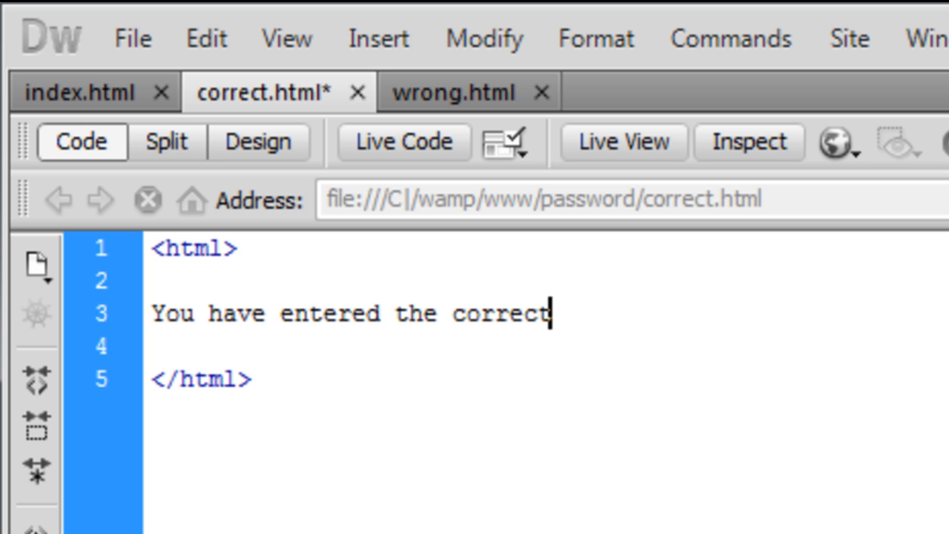
pyautogui.write('pass')
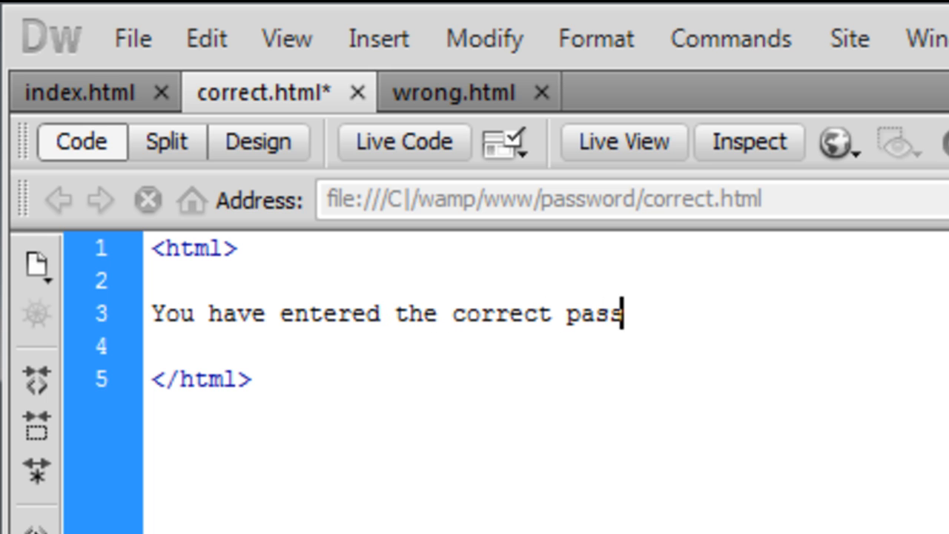
pyautogui.write('word')
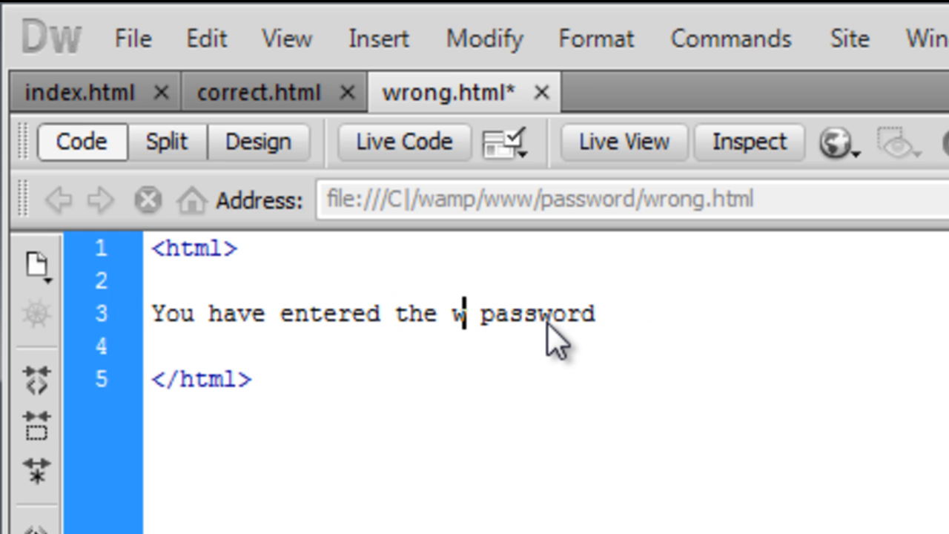
pyautogui.write('rong')
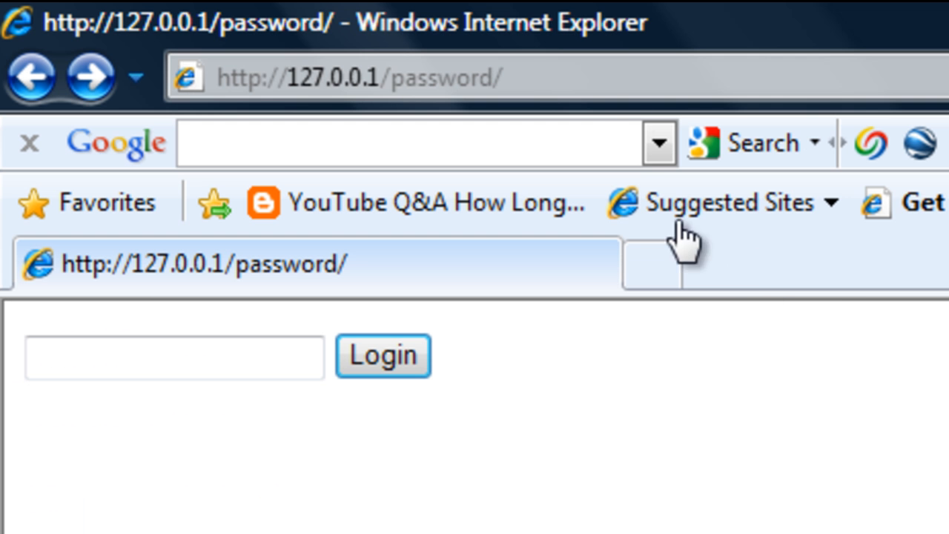
# Load 127.0.0.1/password/correct.html, then wrong.html, confirming each shows its password message.
pyautogui.write('corr3e')
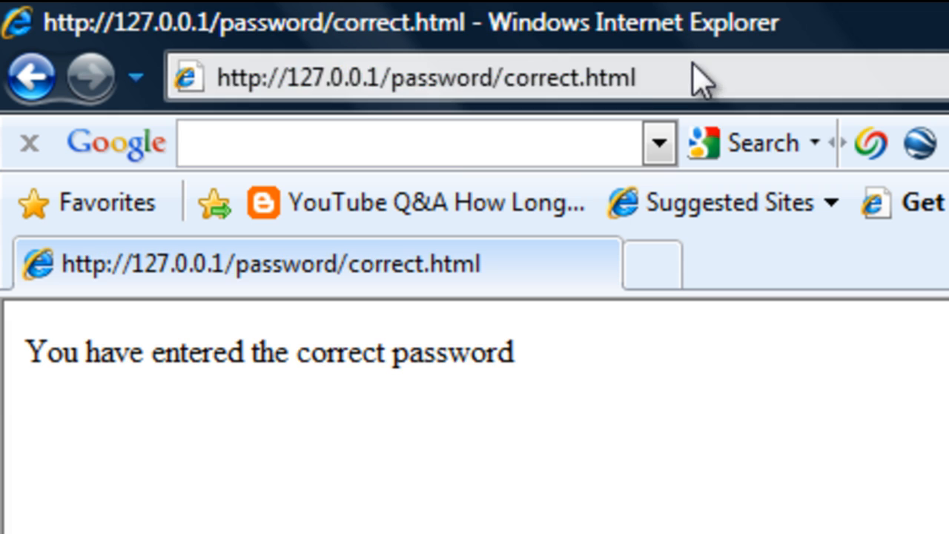
pyautogui.doubleClick(407, 352)
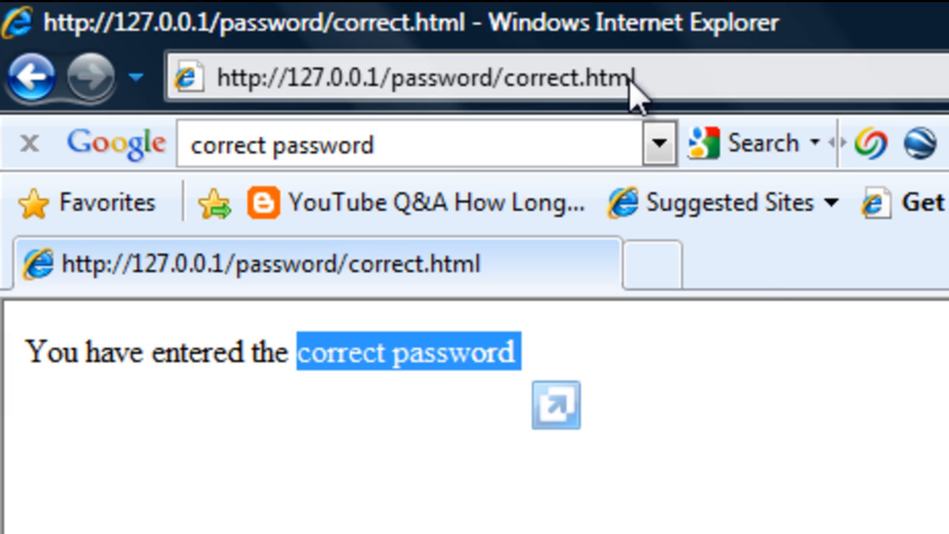
pyautogui.doubleClick(542, 78)
pyautogui.write('wrong')
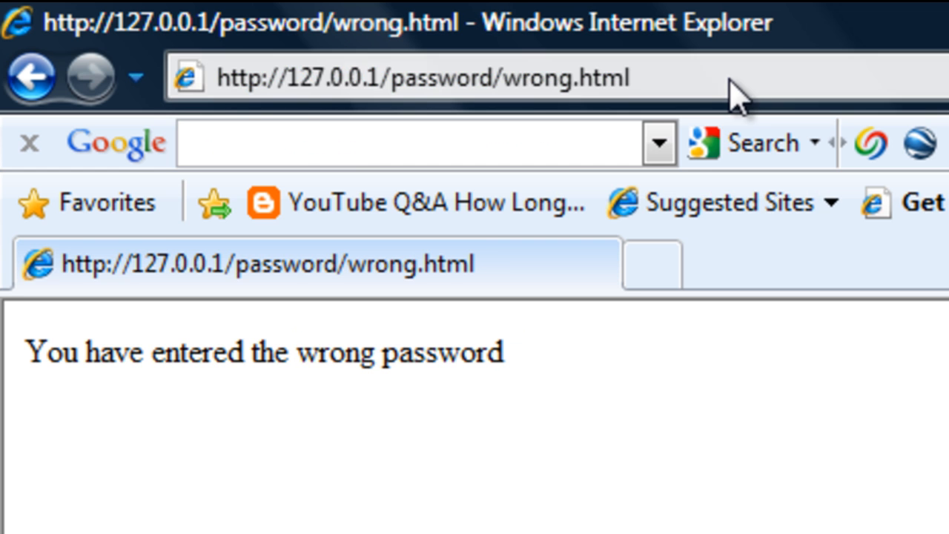
pyautogui.doubleClick(566, 77)
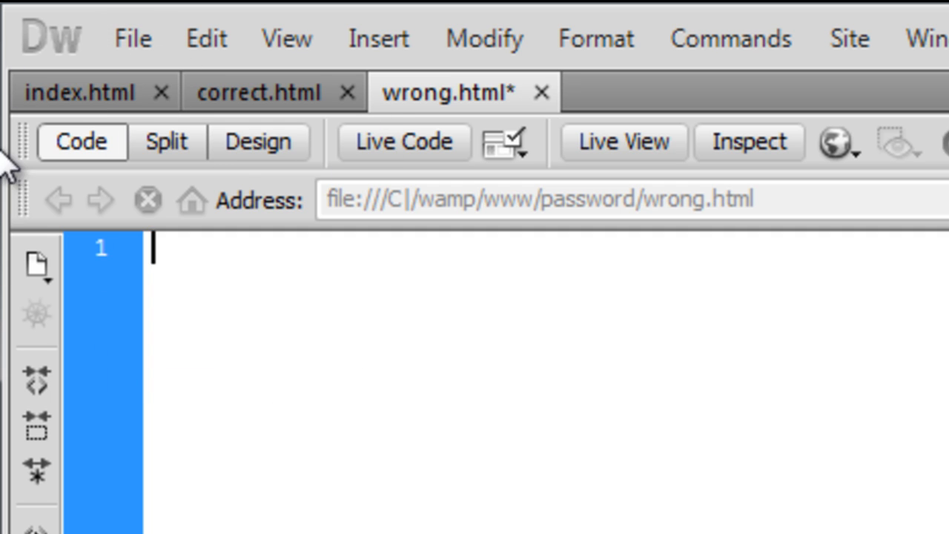
# Save the cleared page as checkpass.php in the password folder via Save As.
pyautogui.click(132, 39)
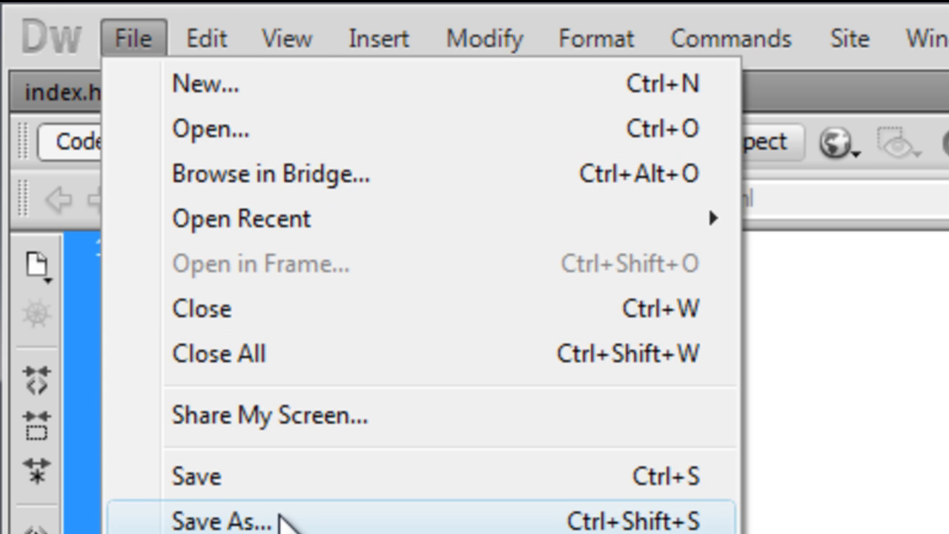
pyautogui.click(225, 520)
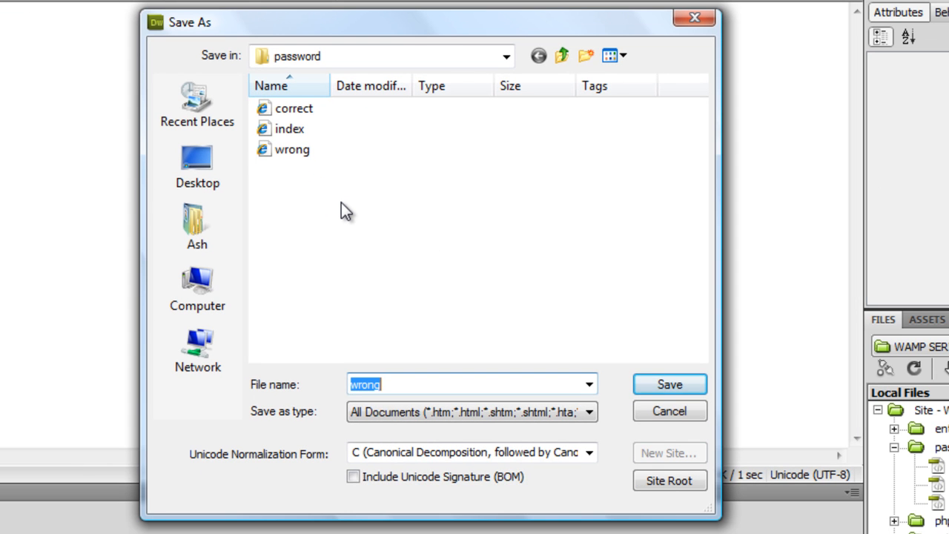
pyautogui.write('checkpass')
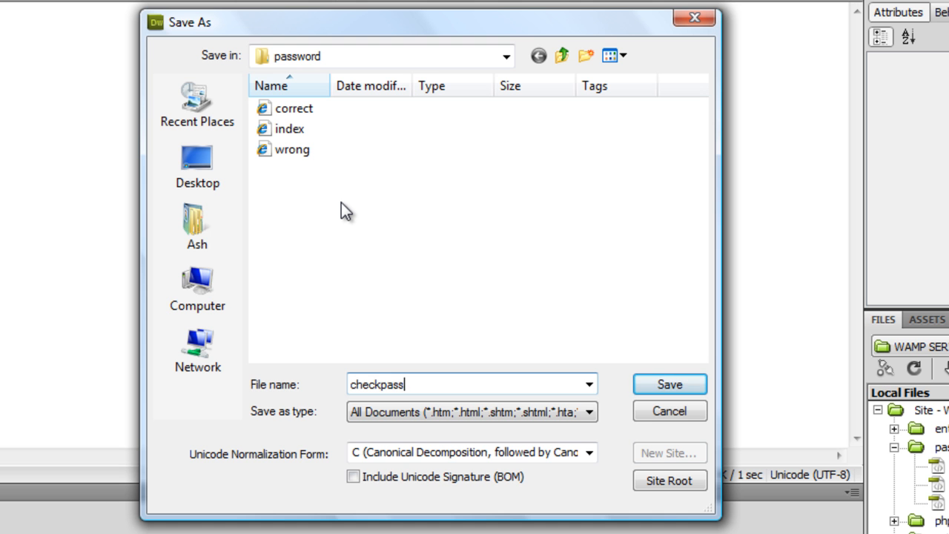
pyautogui.click(667, 385)
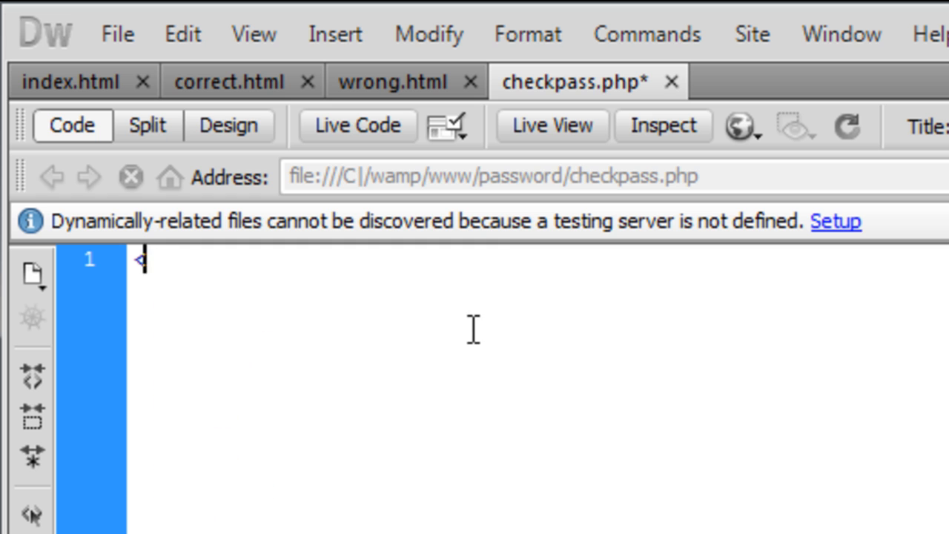
pyautogui.write('<?php')
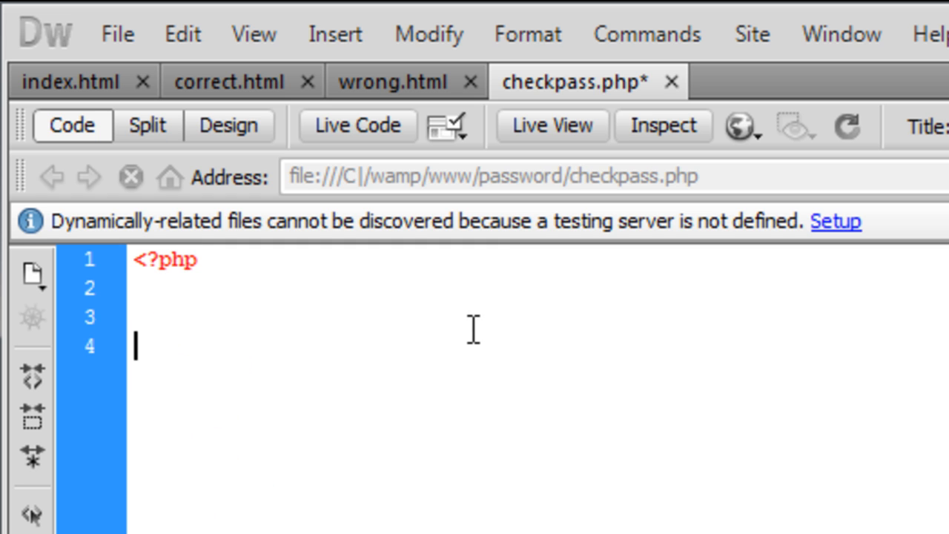
pyautogui.write('?>')
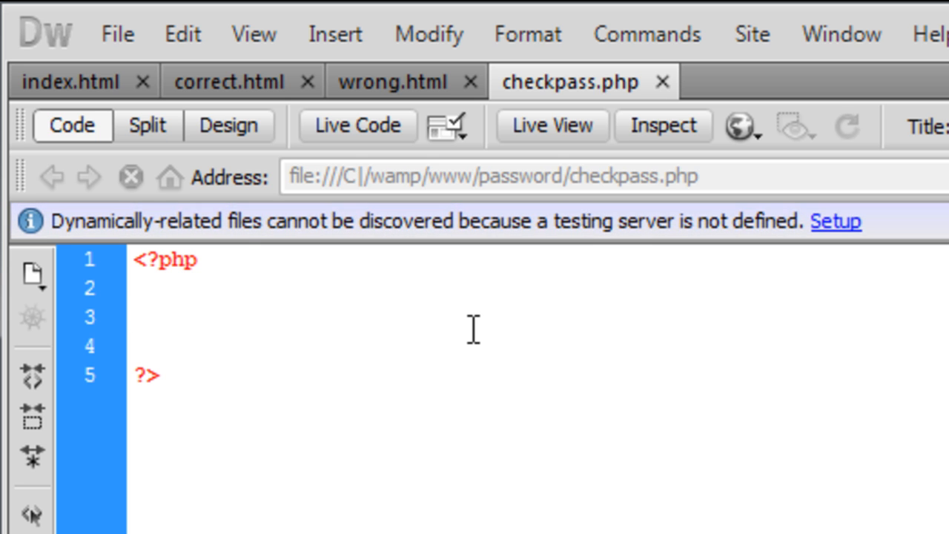
pyautogui.click(137, 318)
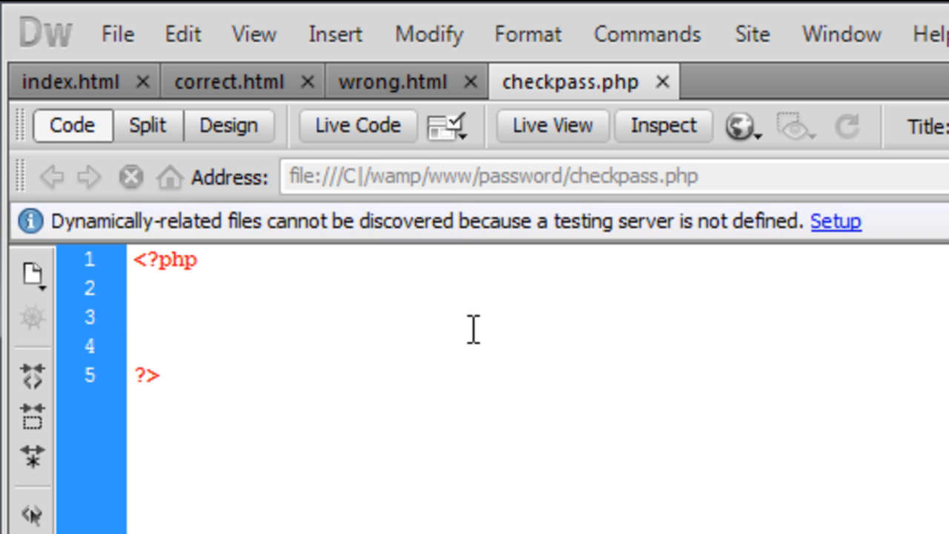
pyautogui.click(136, 317)
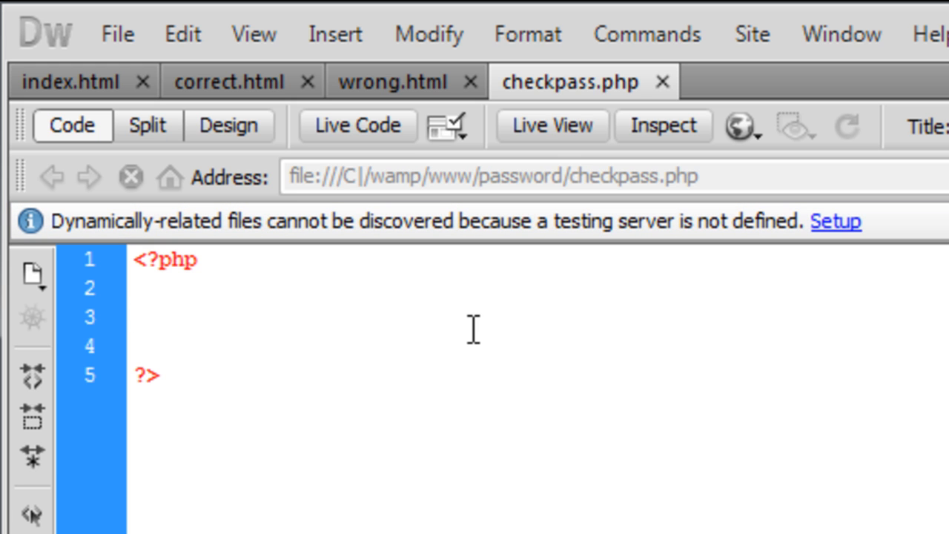
pyautogui.click(137, 314)
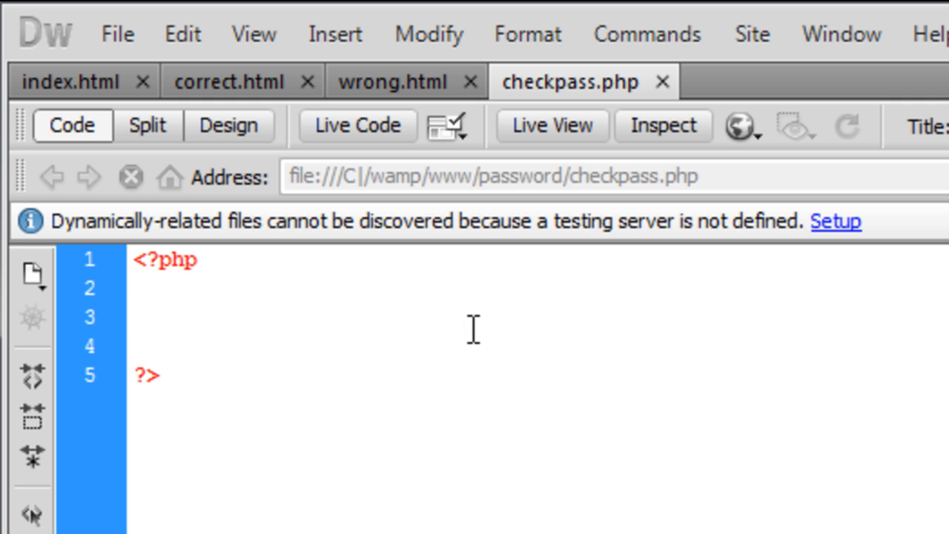
pyautogui.click(136, 316)
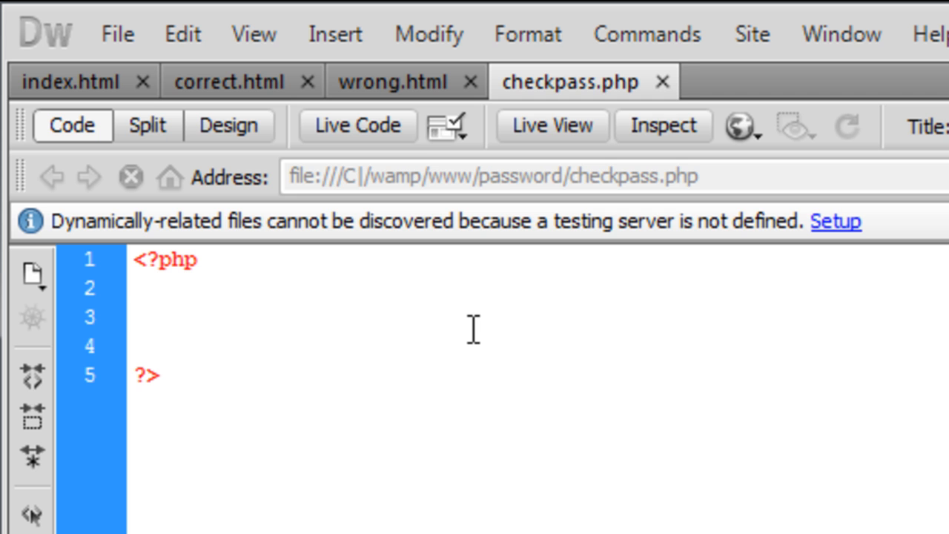
# Write the assignment $pass = _POST['']; on line 3 of checkpass.php.
pyautogui.write('$pa')
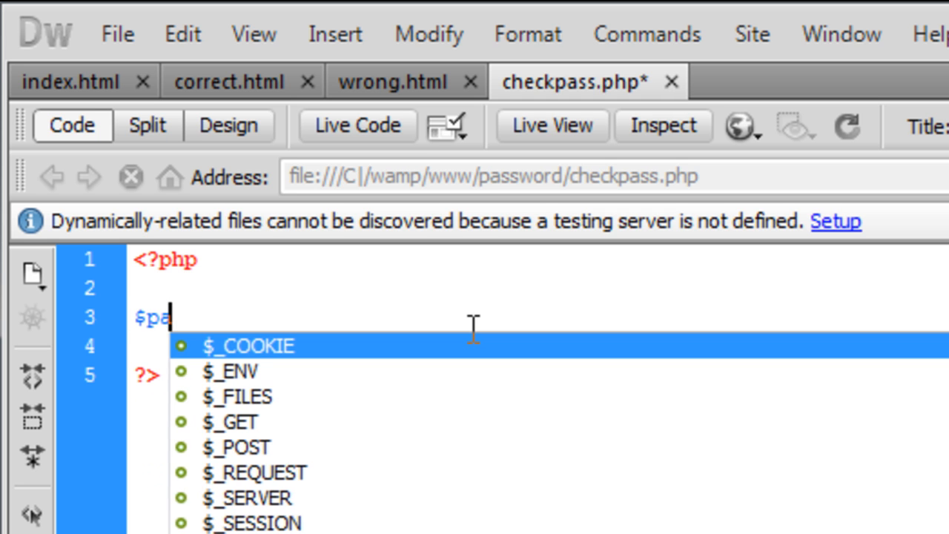
pyautogui.write('ss =')
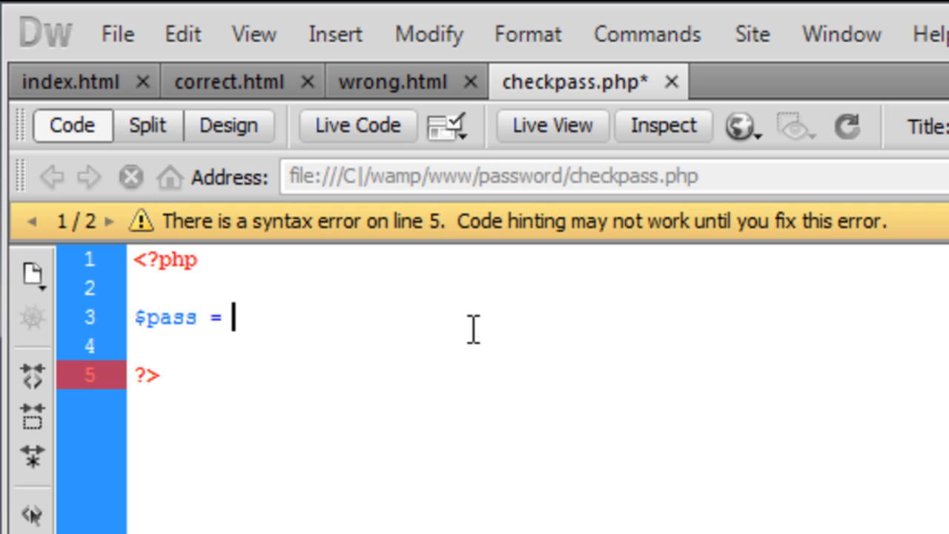
pyautogui.write('_POST')
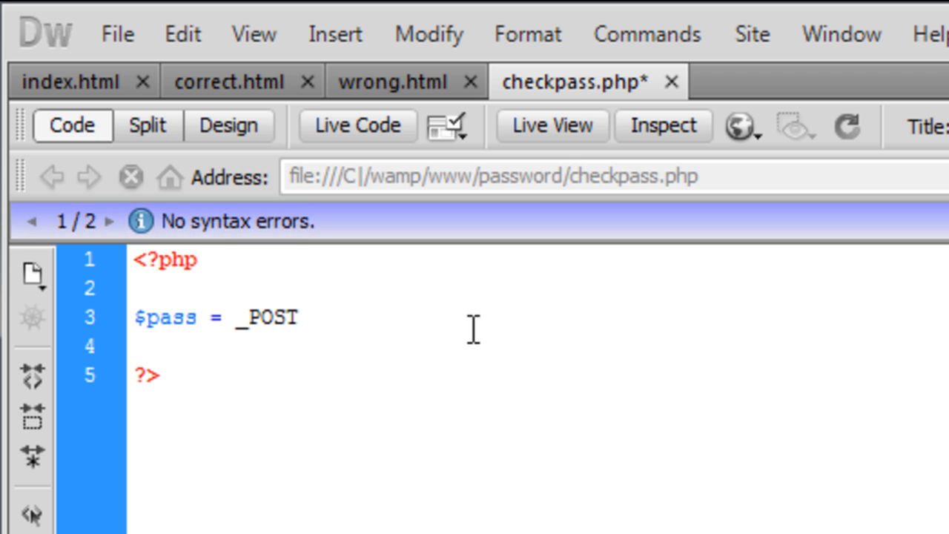
pyautogui.write('[]')
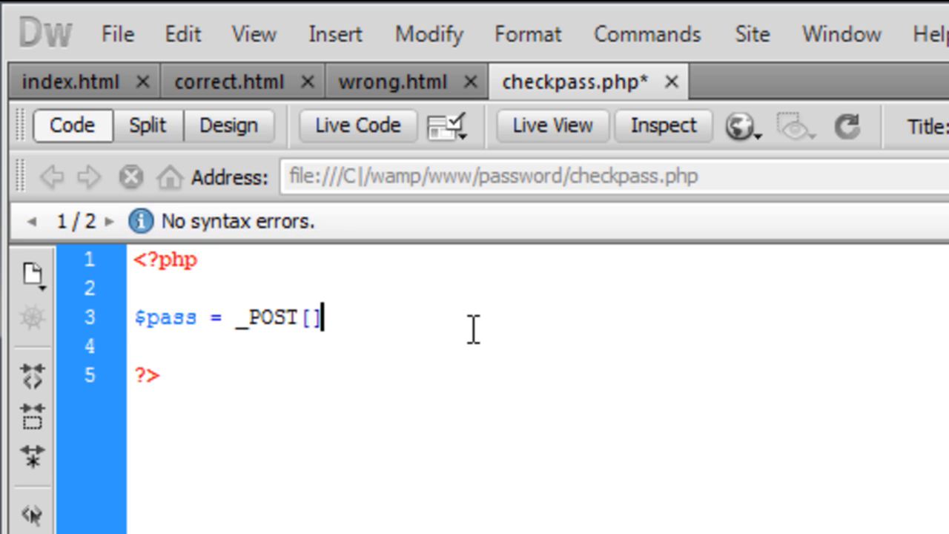
pyautogui.write(';')
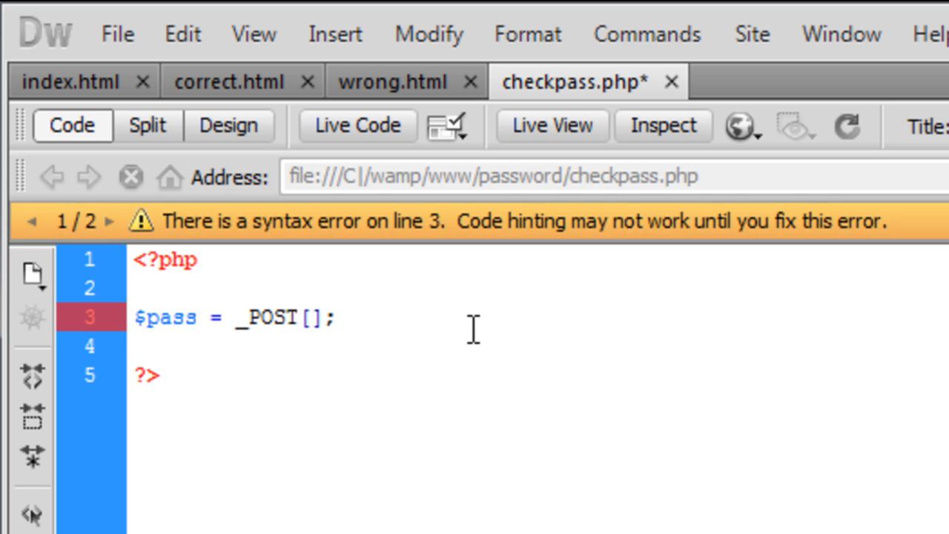
pyautogui.write("''")
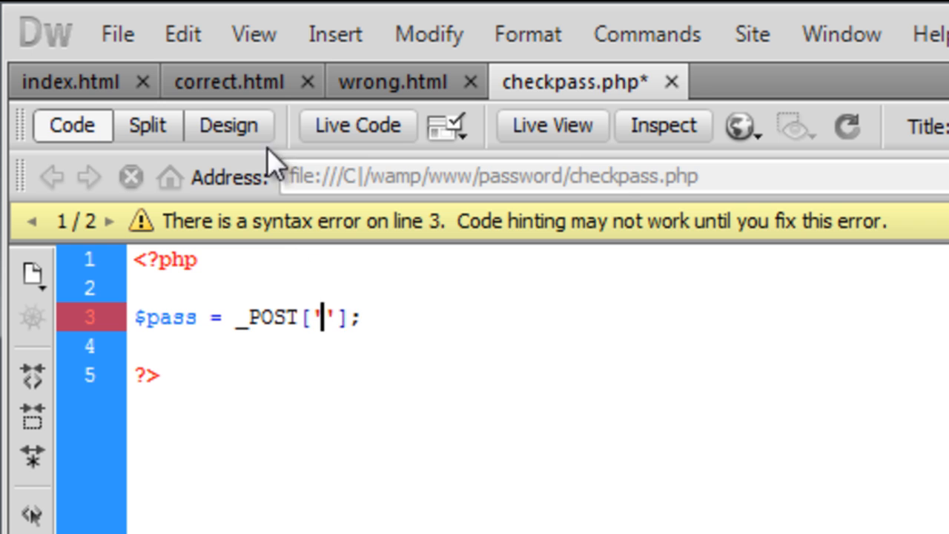
# Confirm the form field name in index.html and fill in 'pass' as the _POST key.
pyautogui.click(71, 80)
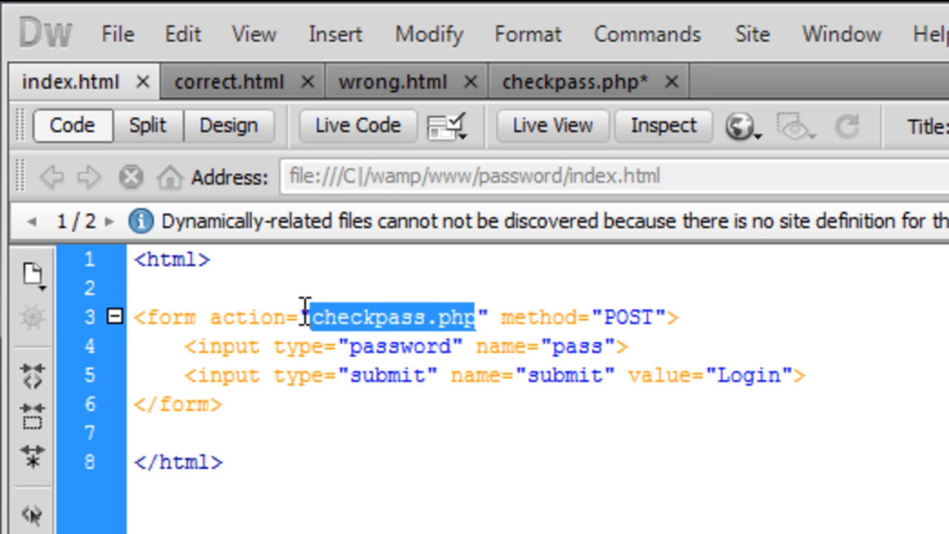
pyautogui.moveTo(537, 347)
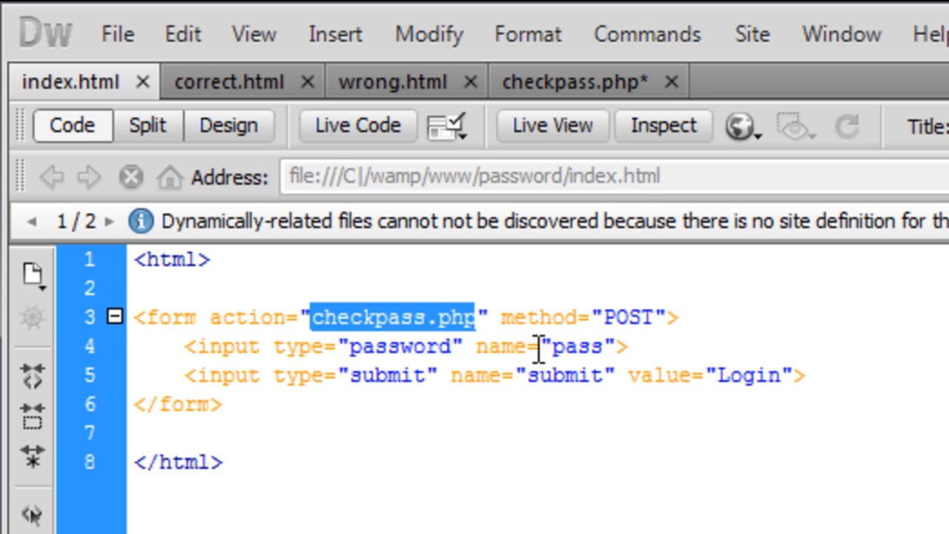
pyautogui.doubleClick(582, 347)
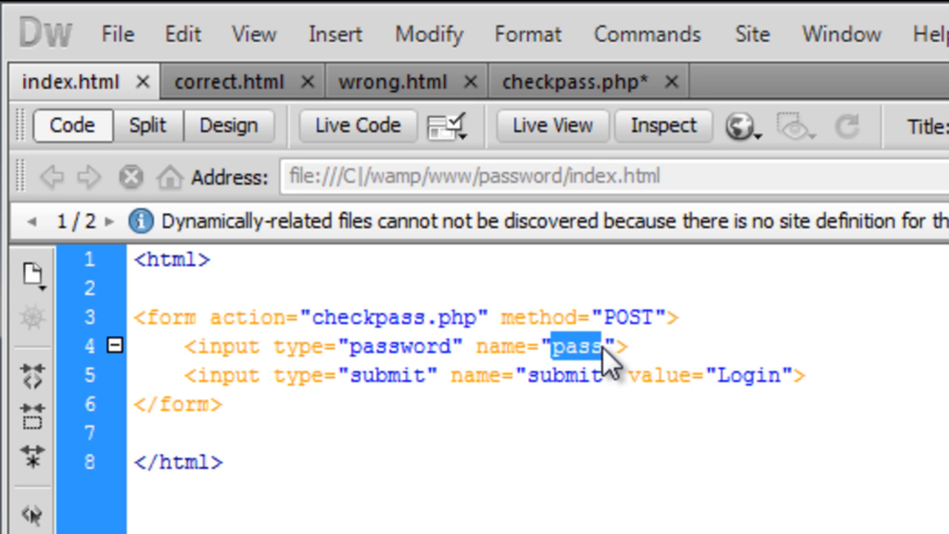
pyautogui.click(571, 81)
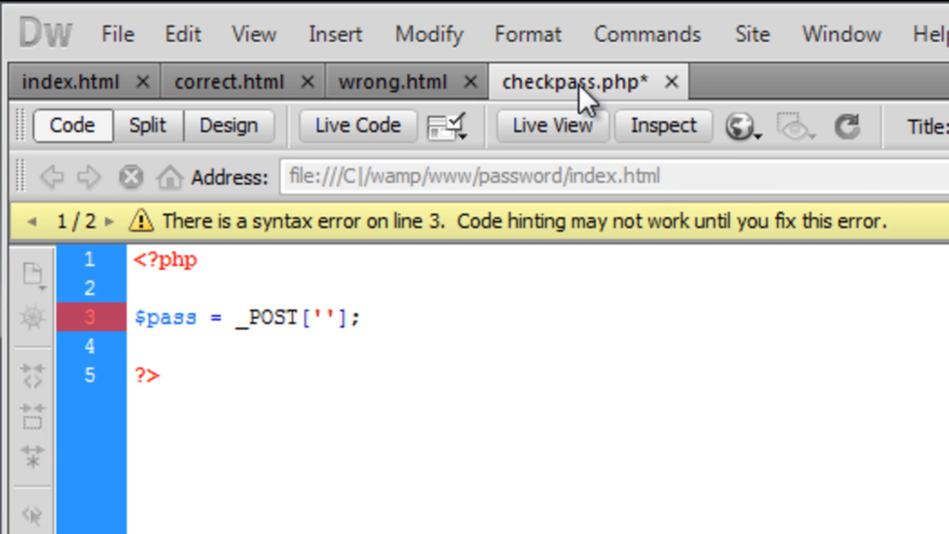
pyautogui.write('pass')
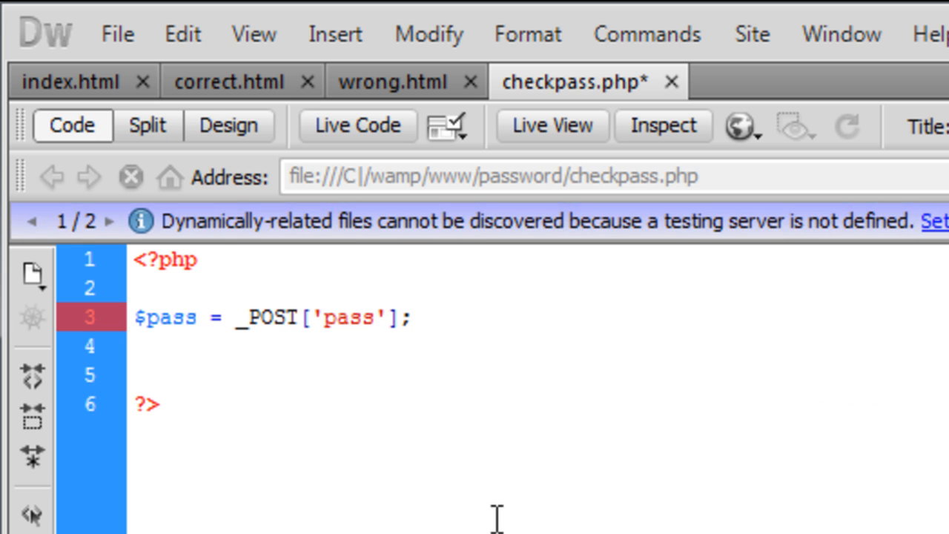
# Add an echo $pass line to checkpass.php using code hints.
pyautogui.write('echo')
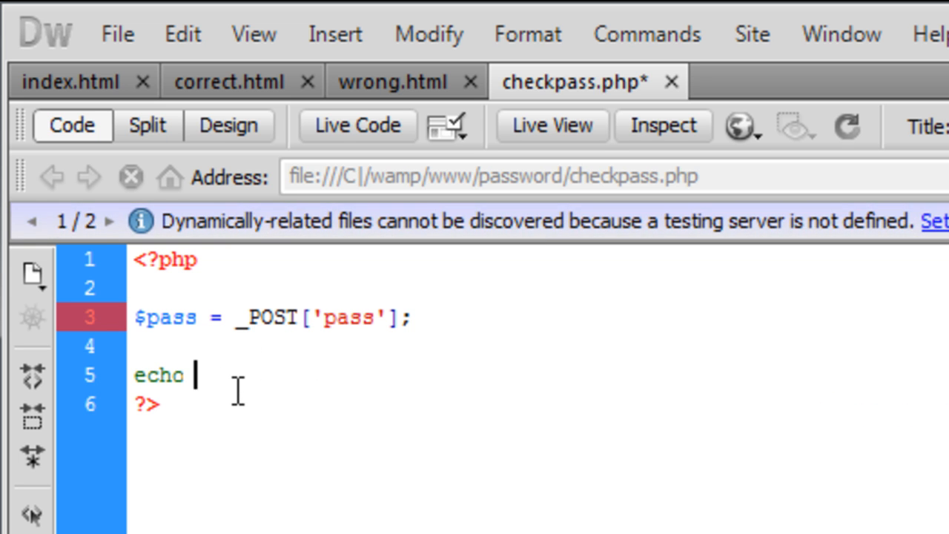
pyautogui.write('$pa')
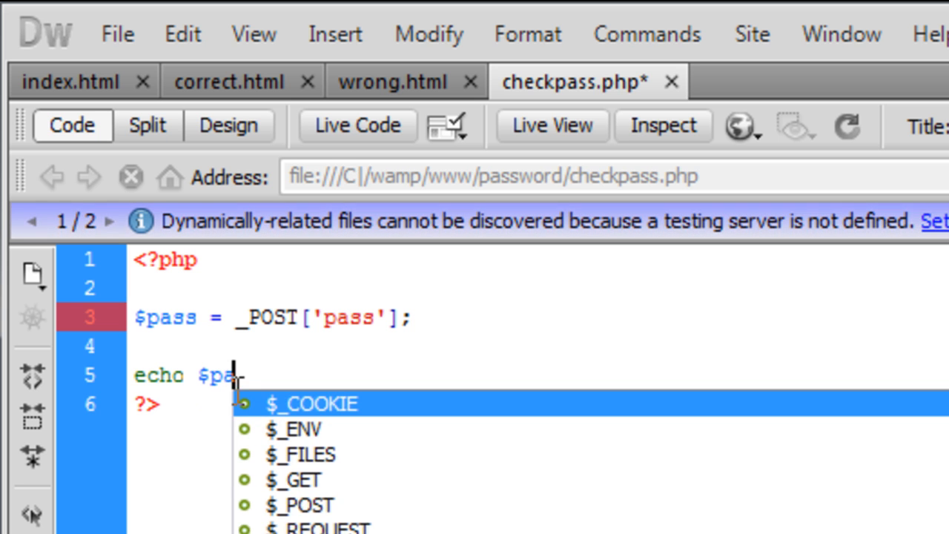
pyautogui.write('ss')
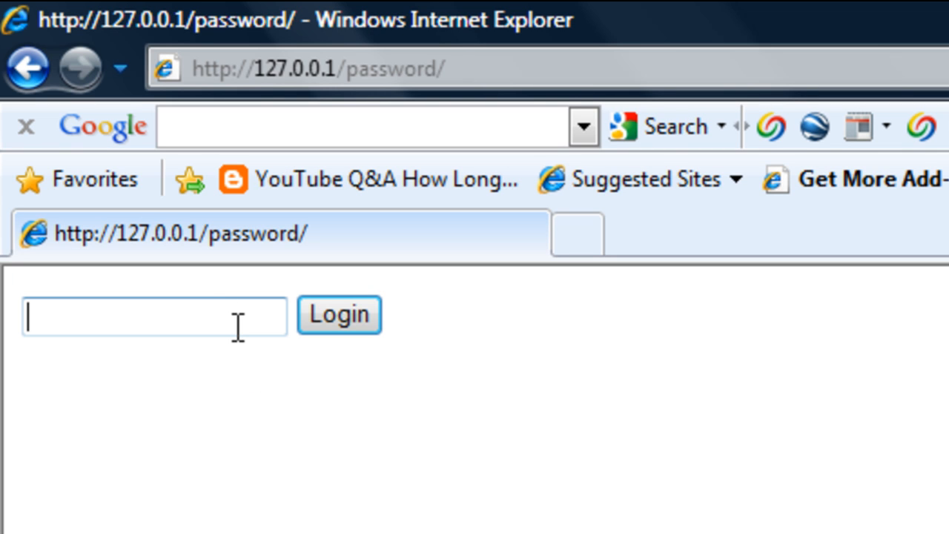
# Test the form login in IE, fix the assignment to $_POST['pass'], retest, and remove the echo line.
pyautogui.write('••')
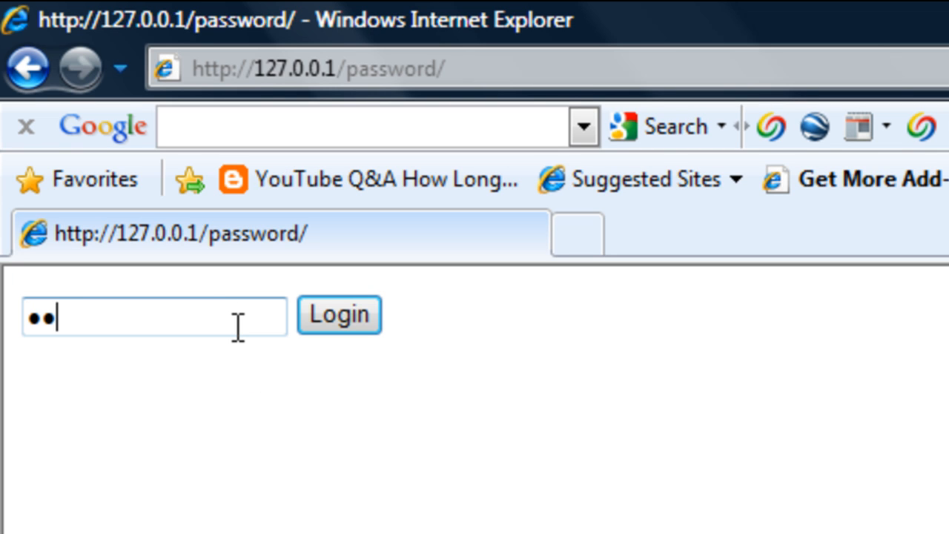
pyautogui.click(338, 314)
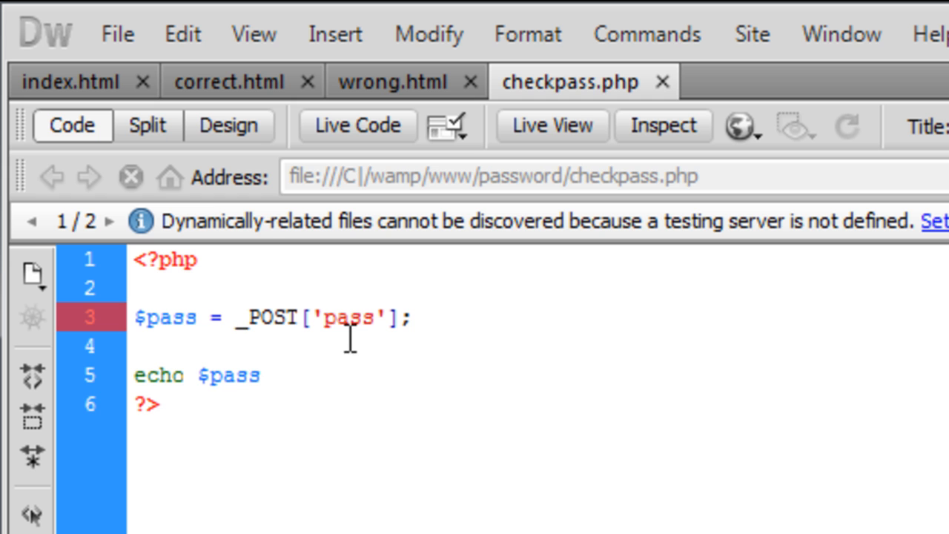
pyautogui.write('$')
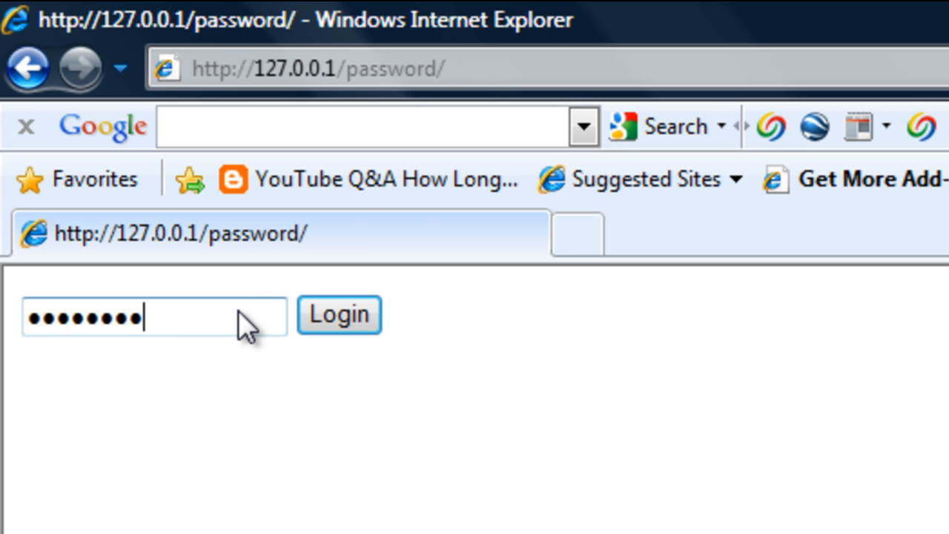
pyautogui.click(338, 314)
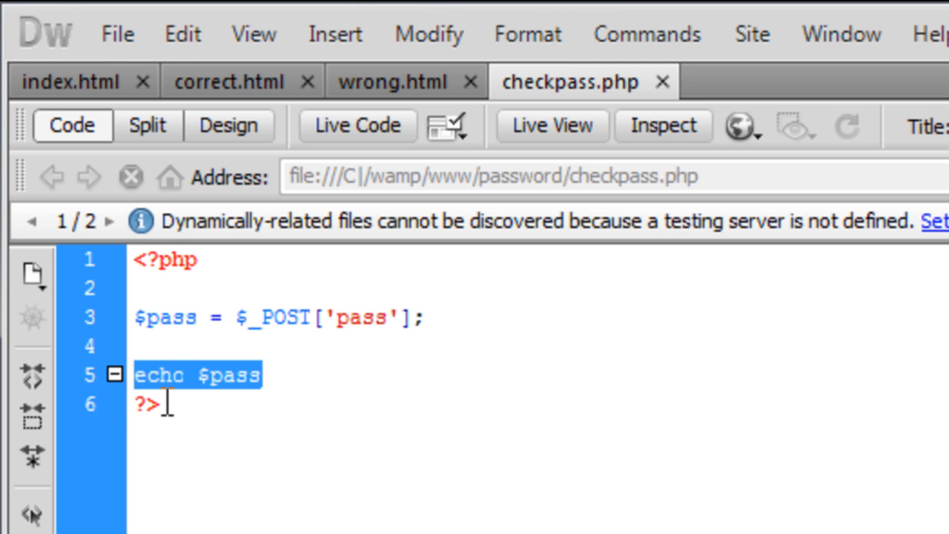
pyautogui.press('Delete')
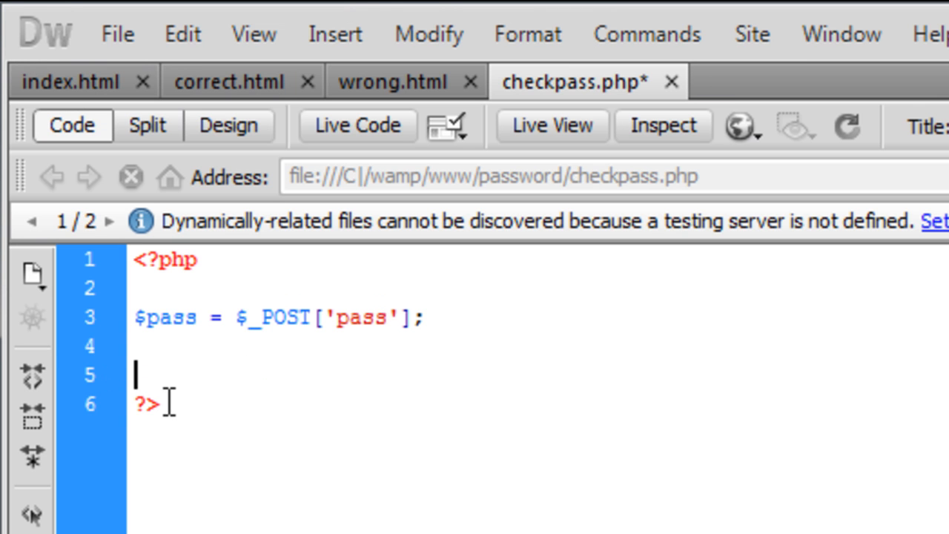